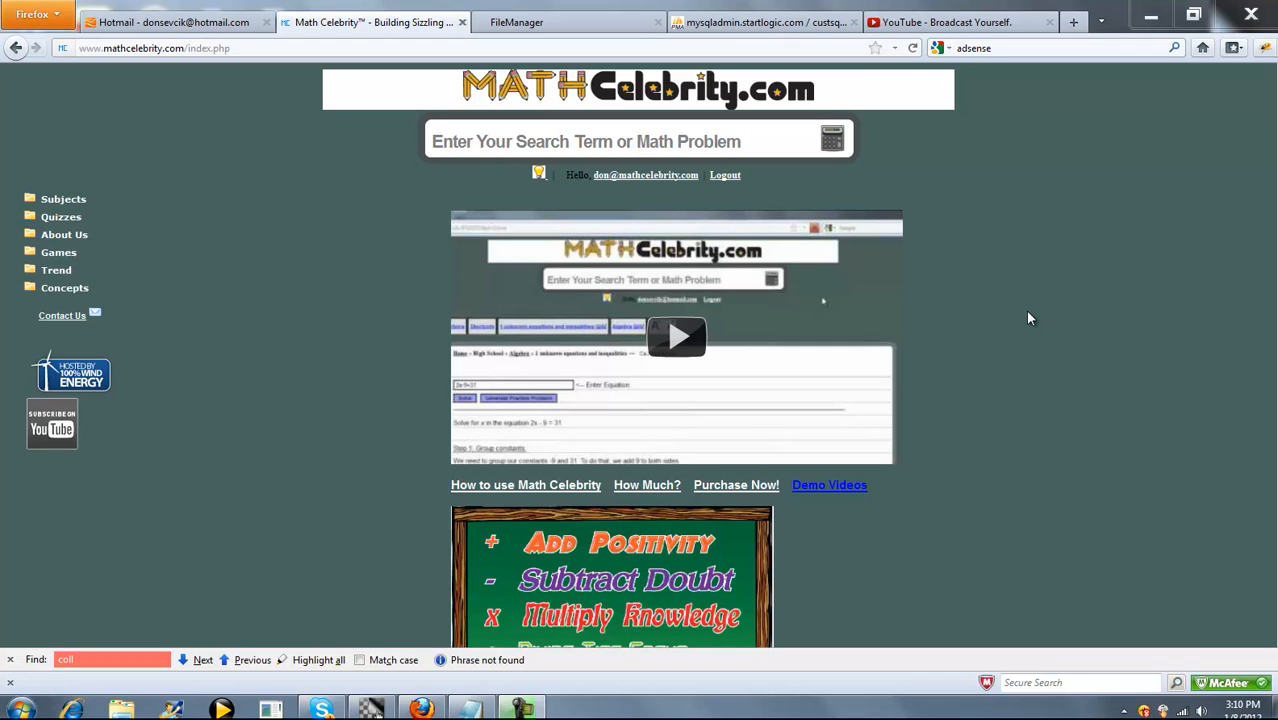
Enter the query 'is 3 a primitive root of 7' in the MathCelebrity search box
{"action": "left_click", "coordinate": [620, 141]}
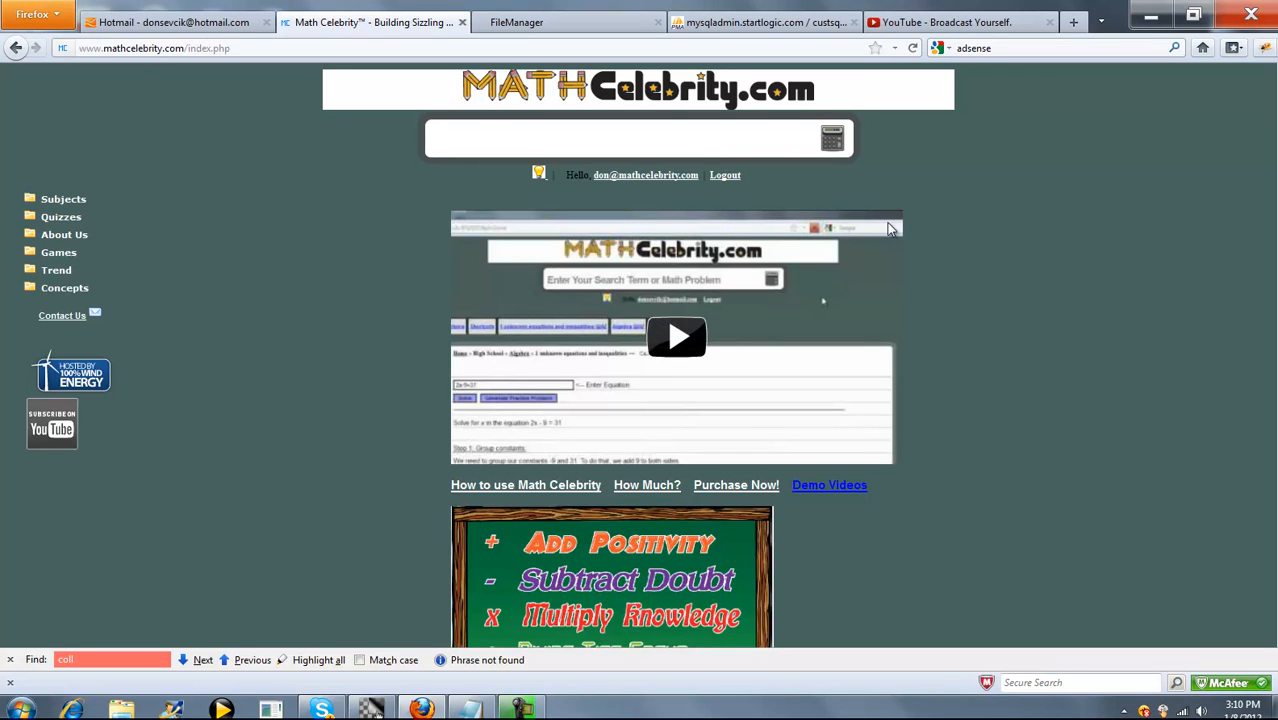
{"action": "type", "text": "primtive"}
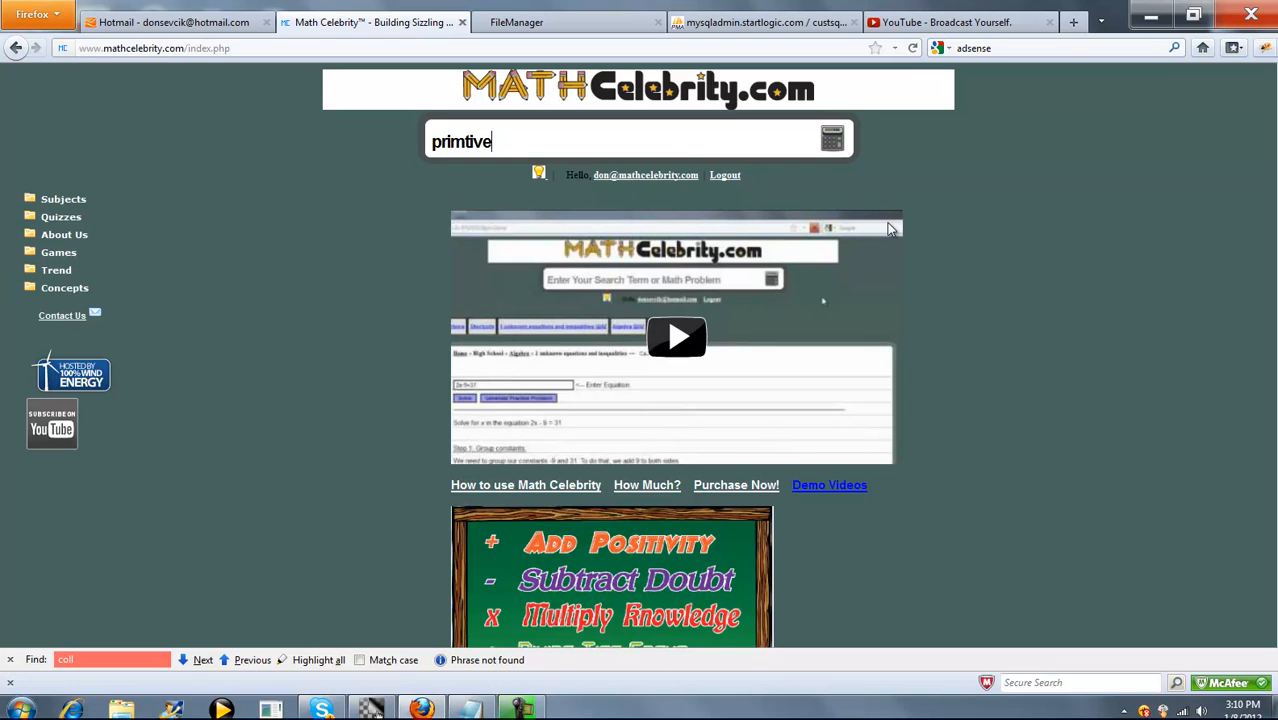
{"action": "type", "text": "primitive root"}
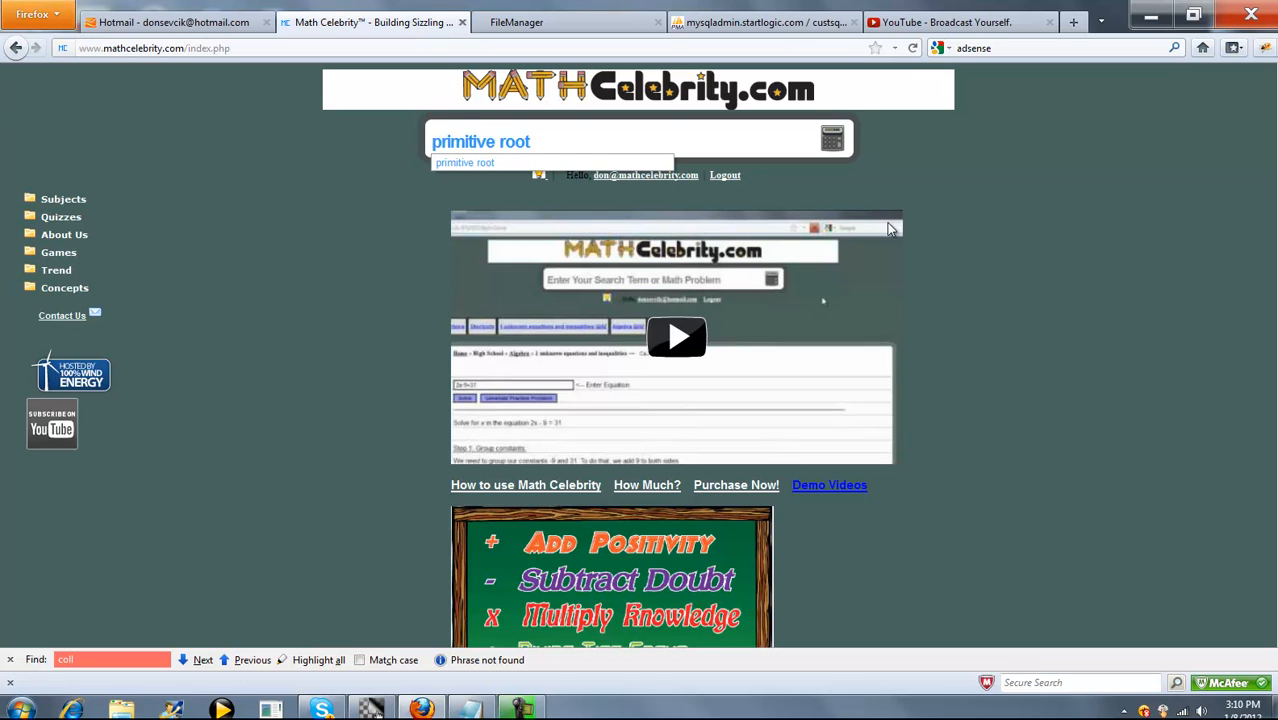
{"action": "type", "text": "is 3 a primitive root of 7"}
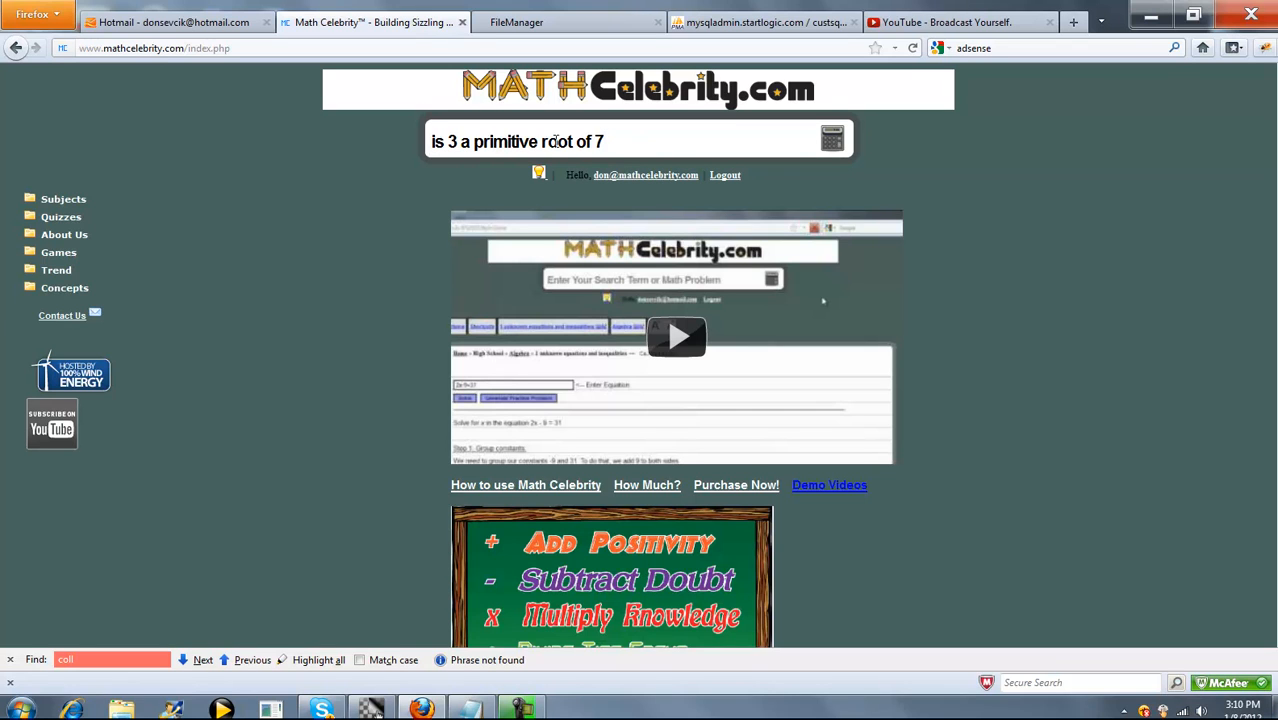
{"action": "mouse_move", "coordinate": [495, 160]}
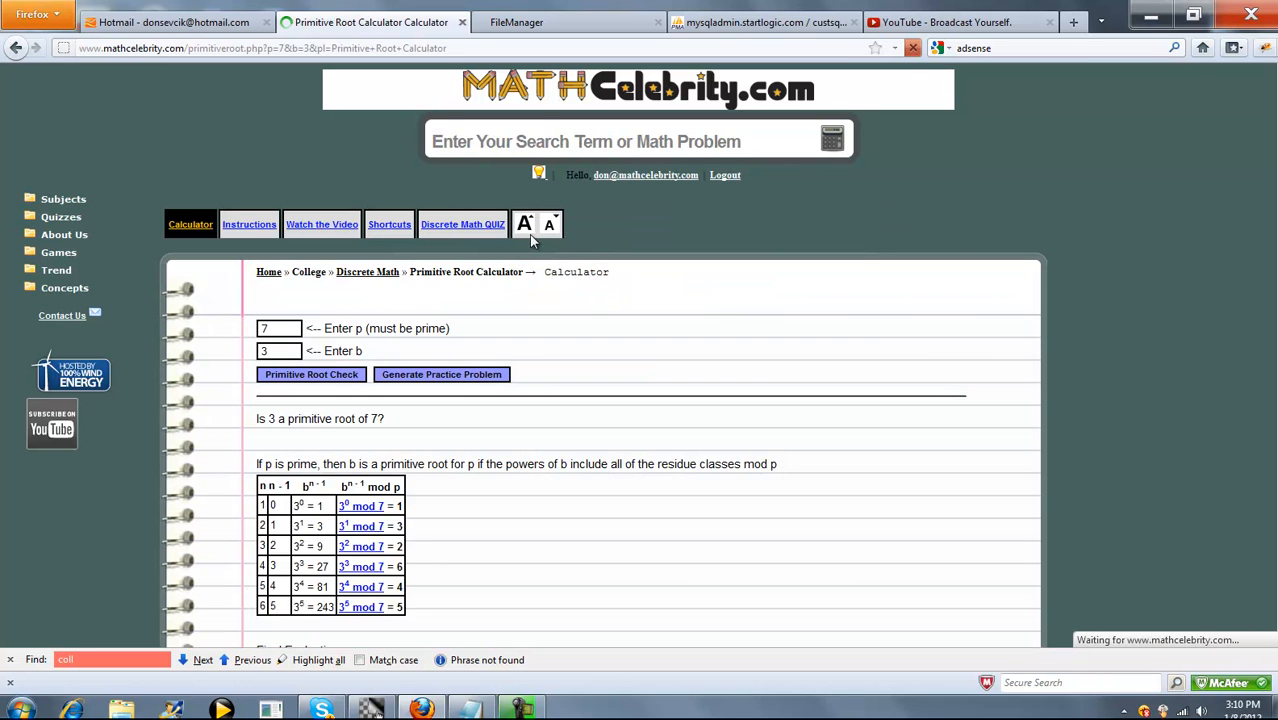
Scroll through the powers-of-3 mod 7 residue table to the primitive root verdict
{"action": "scroll", "scroll_direction": "down", "scroll_amount": 3}
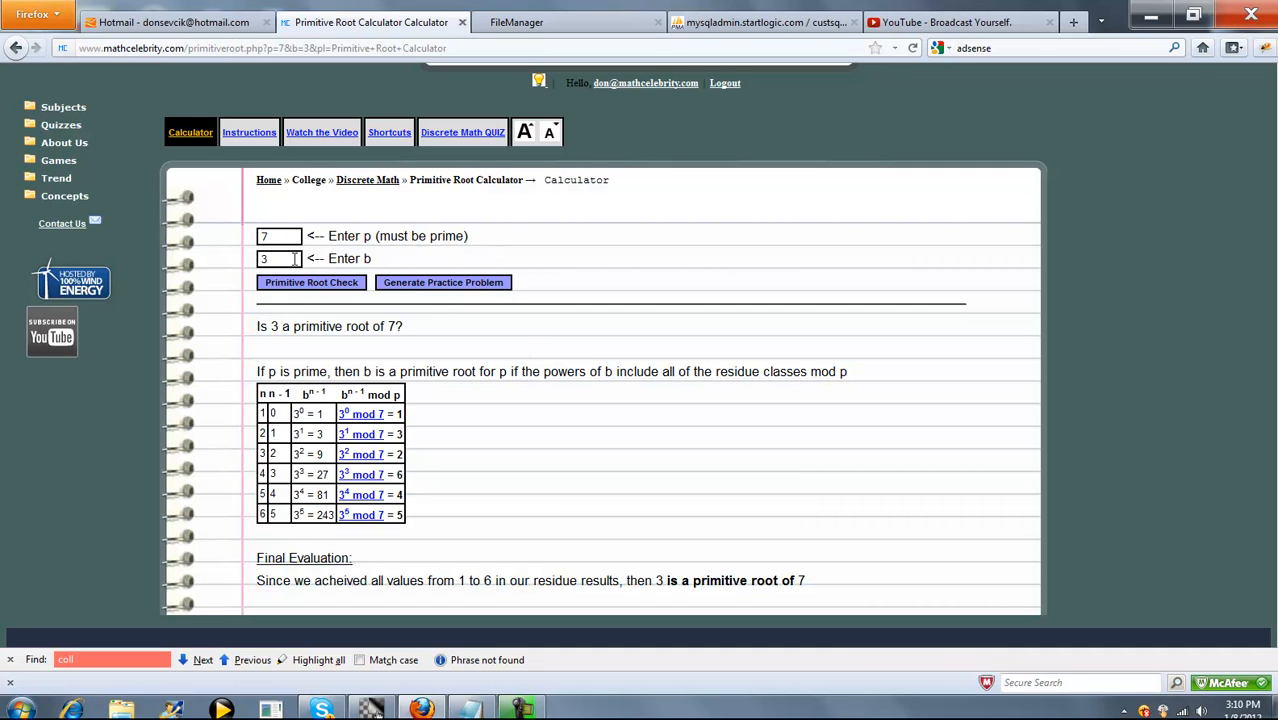
{"action": "mouse_move", "coordinate": [613, 305]}
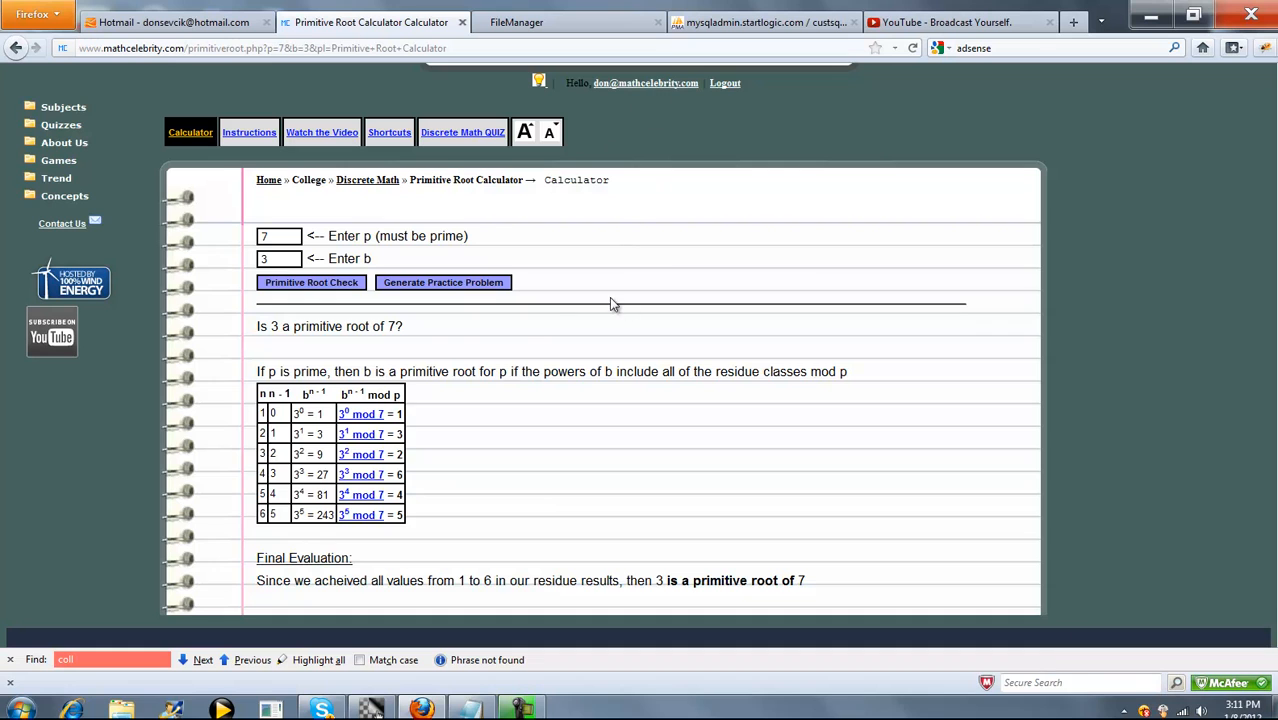
{"action": "mouse_move", "coordinate": [535, 322]}
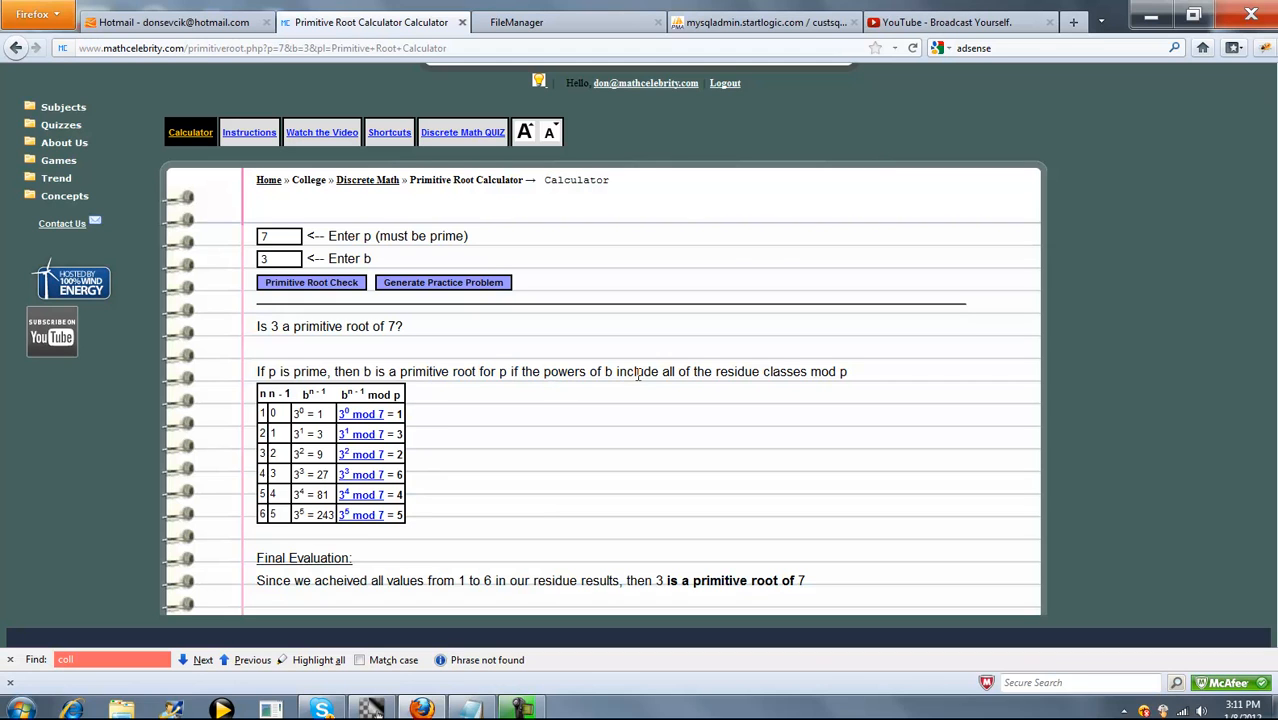
{"action": "mouse_move", "coordinate": [817, 371]}
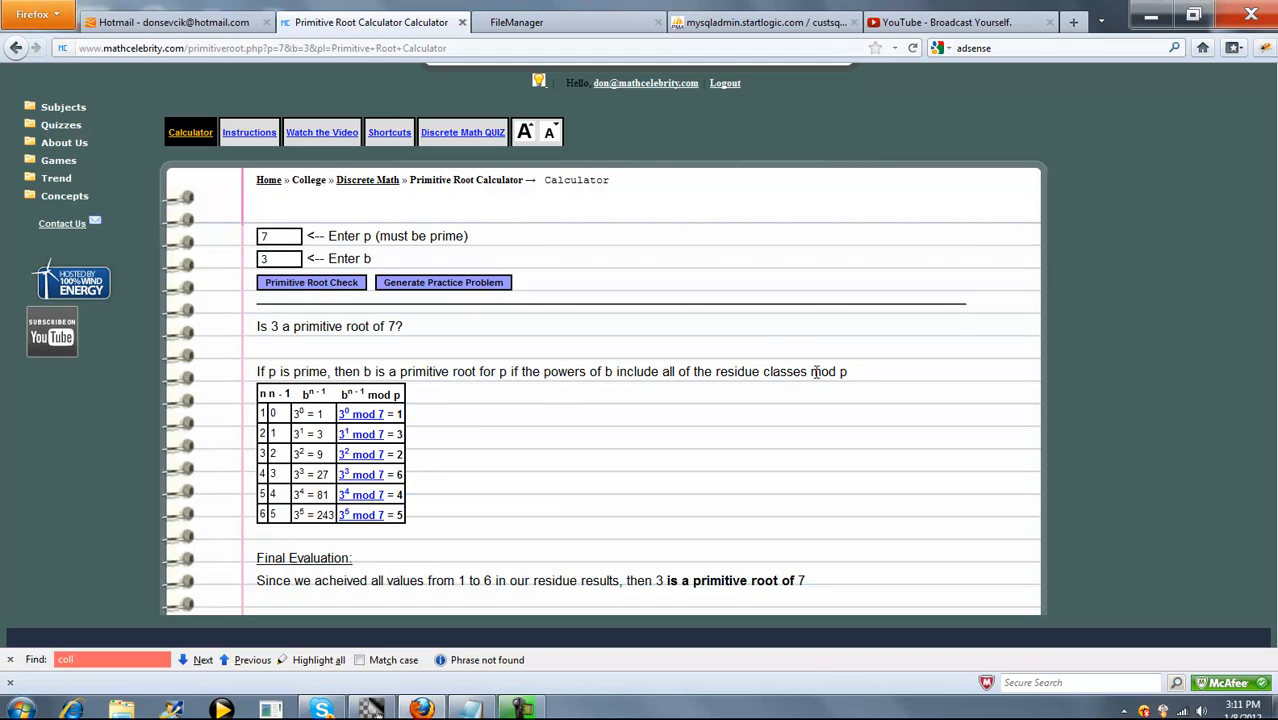
{"action": "scroll", "scroll_direction": "down", "scroll_amount": 3}
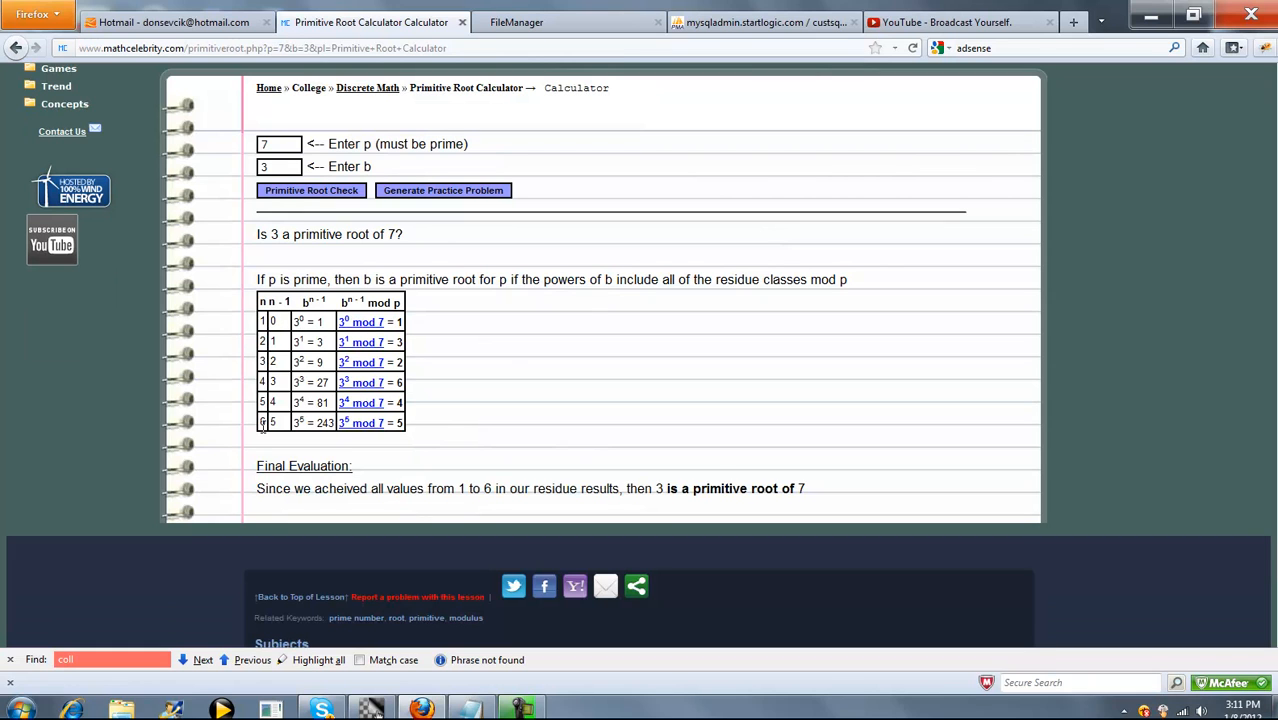
{"action": "mouse_move", "coordinate": [392, 251]}
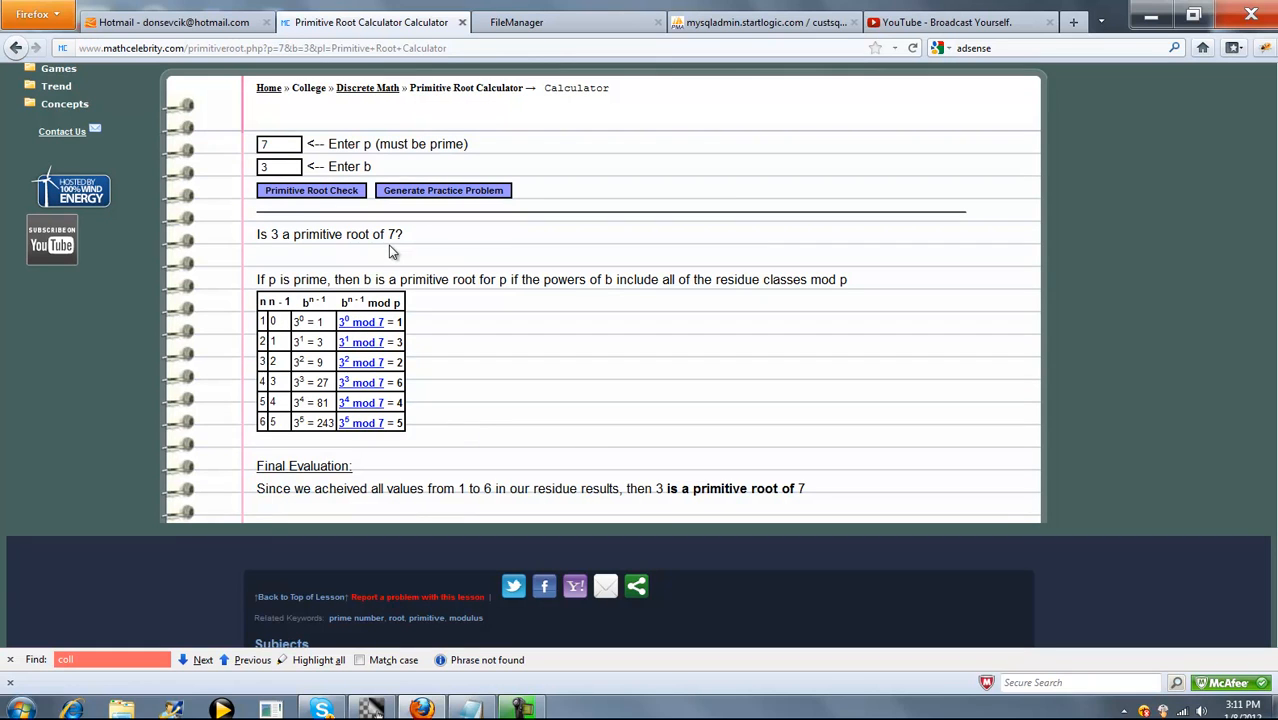
{"action": "mouse_move", "coordinate": [310, 330]}
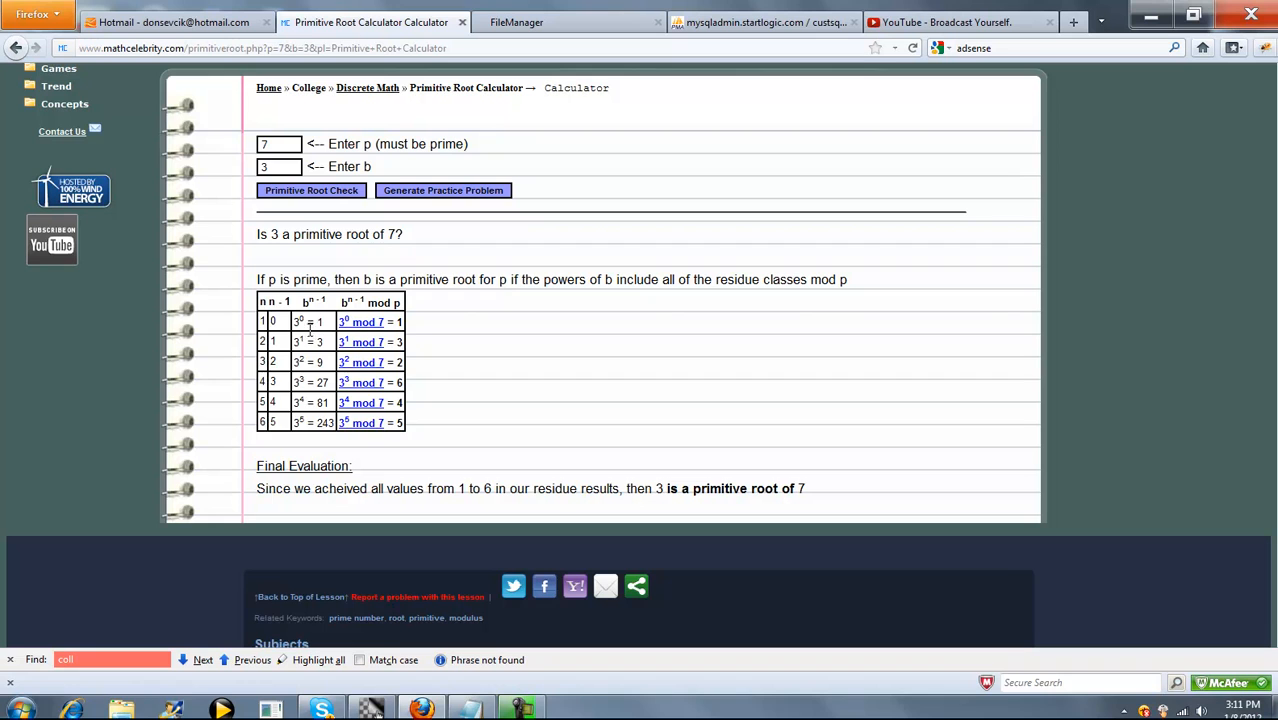
{"action": "mouse_move", "coordinate": [317, 421]}
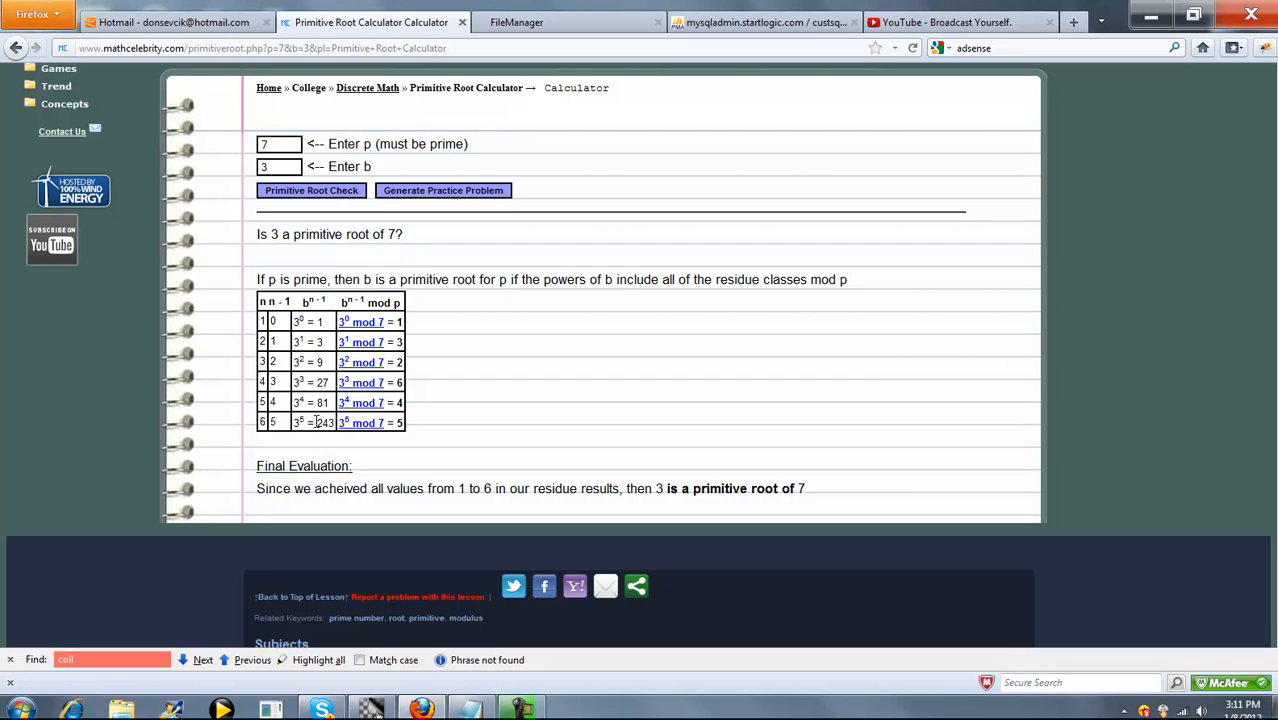
{"action": "mouse_move", "coordinate": [370, 342]}
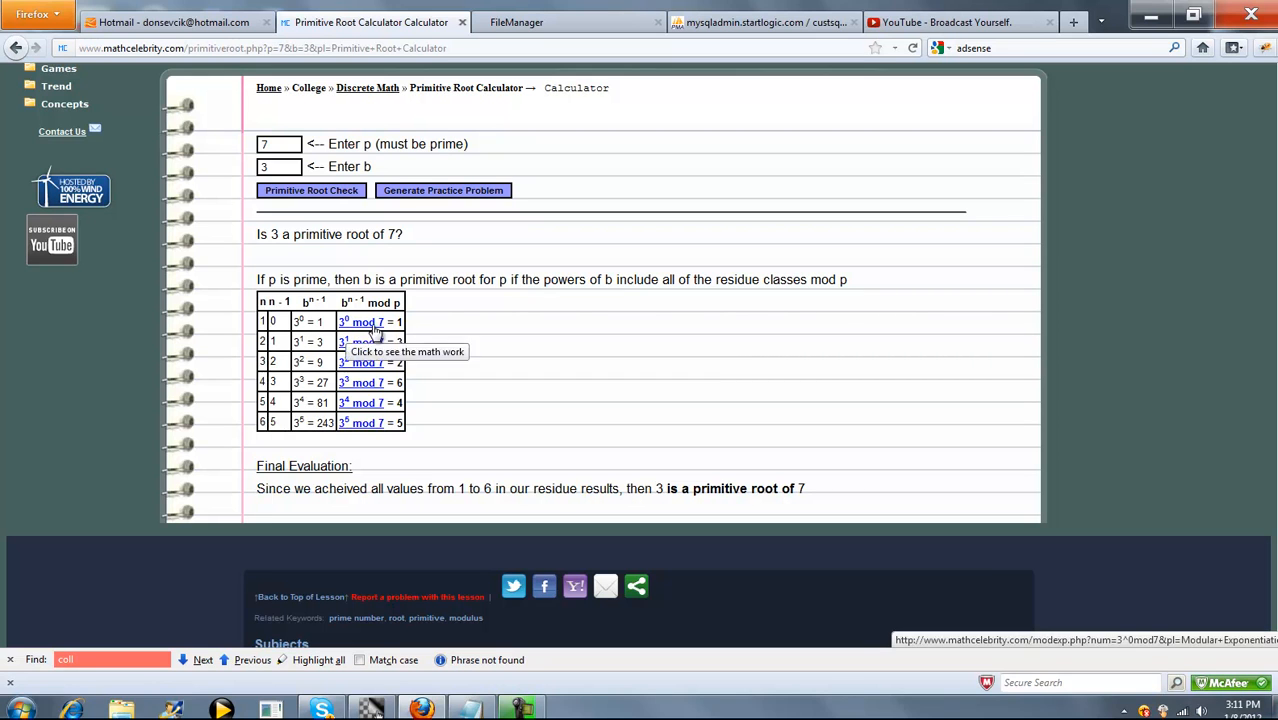
{"action": "mouse_move", "coordinate": [393, 337]}
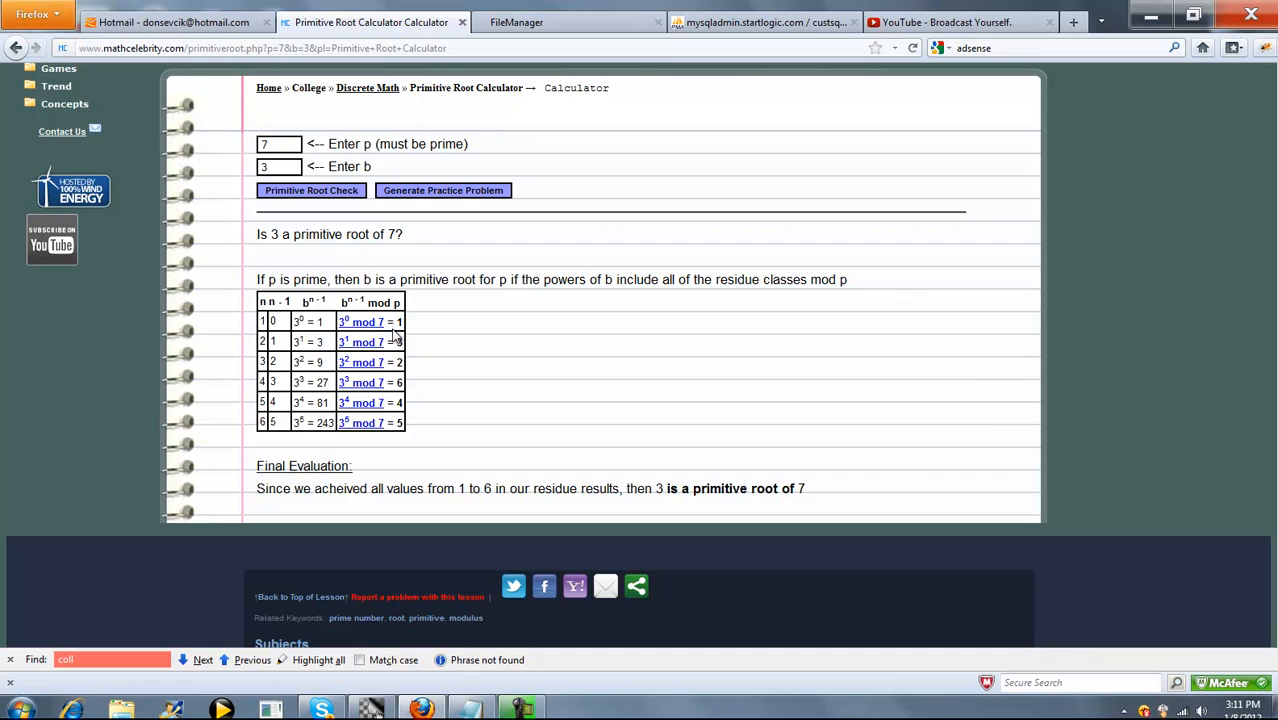
{"action": "mouse_move", "coordinate": [470, 355]}
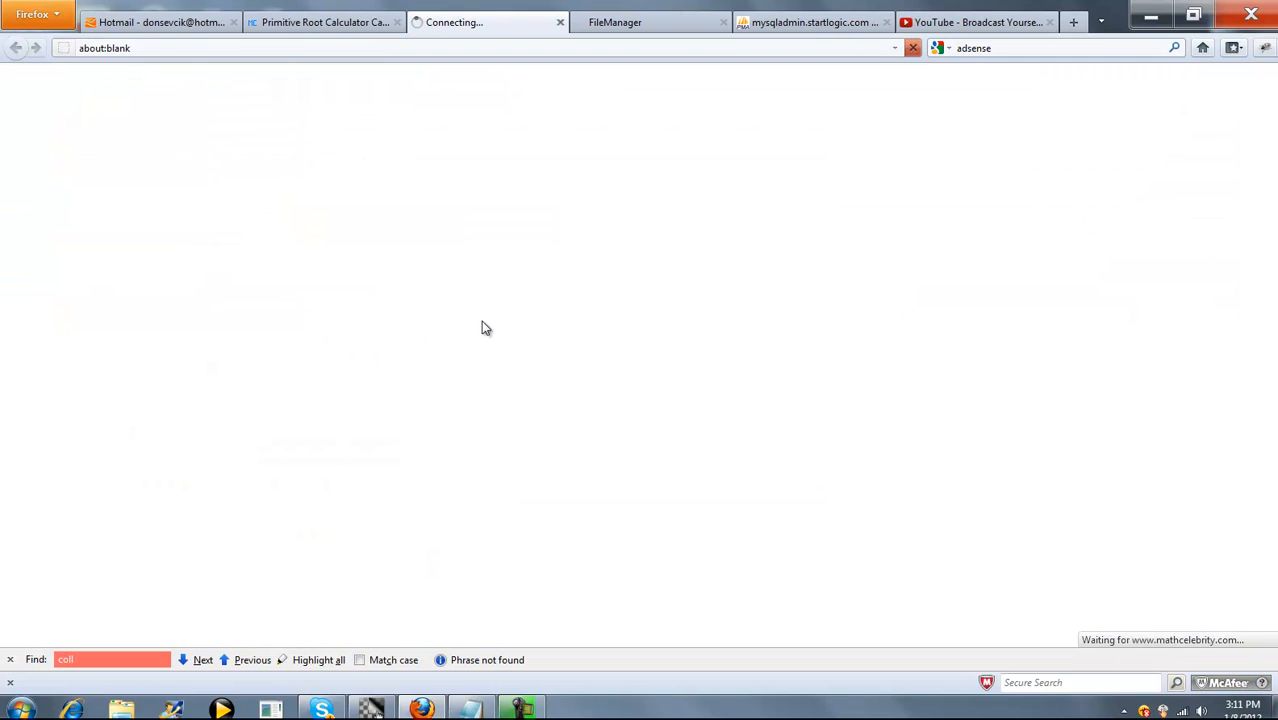
Open and read the worked solution for 3^2 mod 7 = 2, then close that tab
{"action": "left_click", "coordinate": [317, 351]}
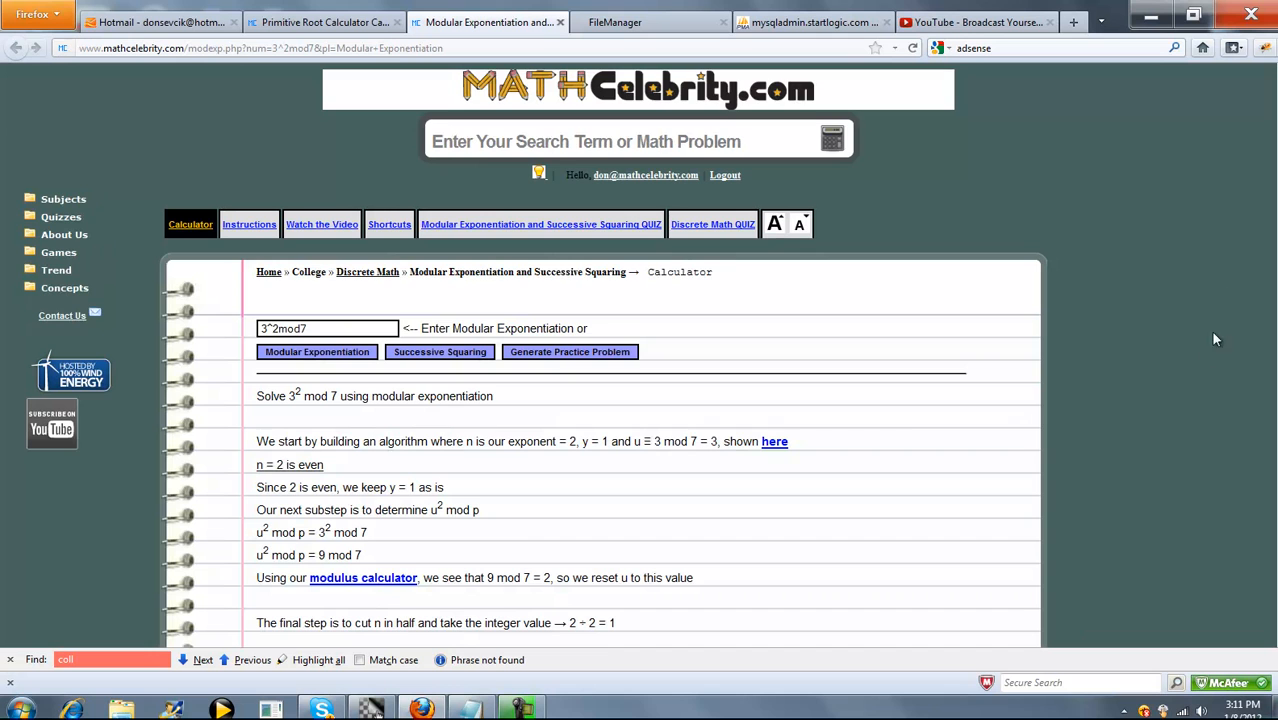
{"action": "scroll", "scroll_direction": "down", "scroll_amount": 3}
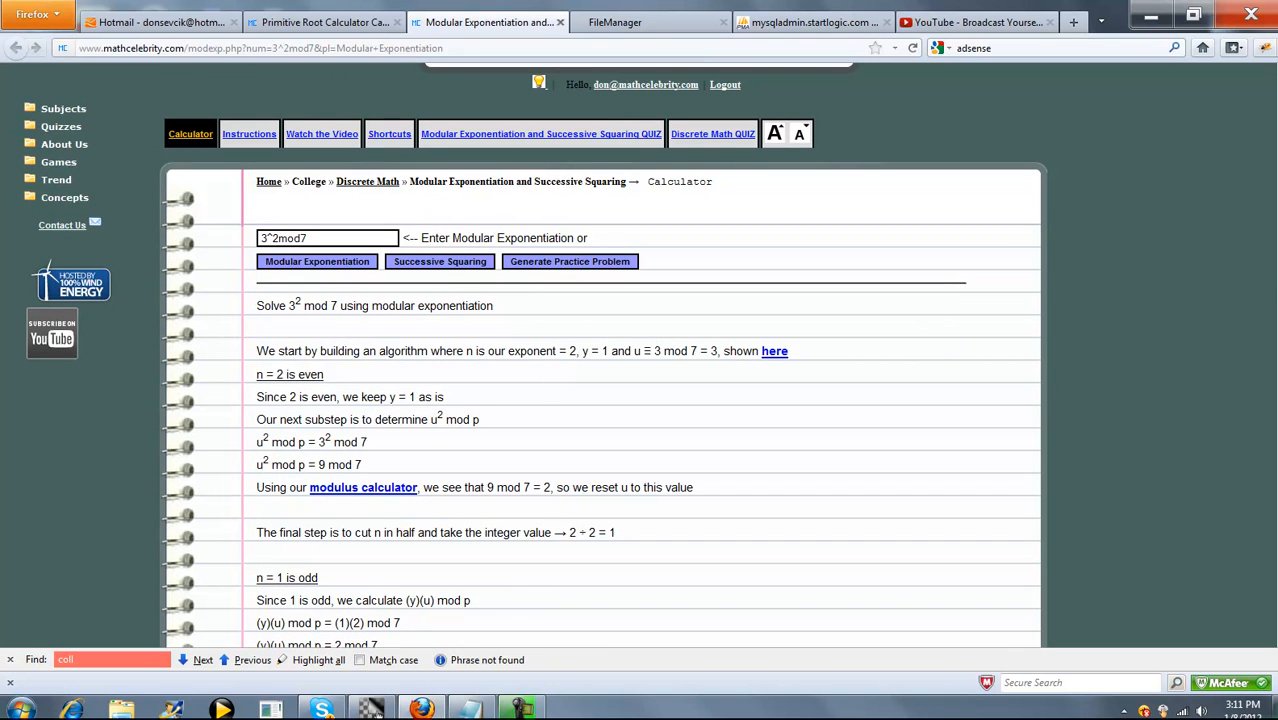
{"action": "scroll", "scroll_direction": "down", "scroll_amount": 3}
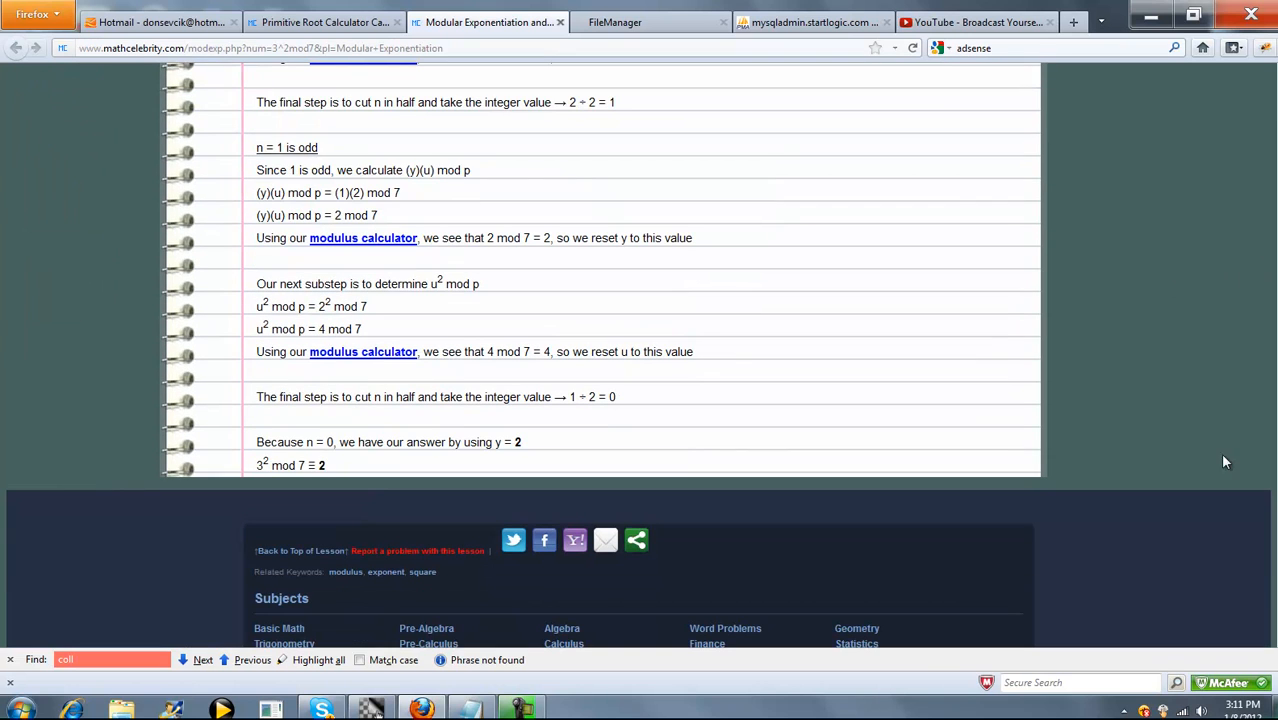
{"action": "mouse_move", "coordinate": [490, 198]}
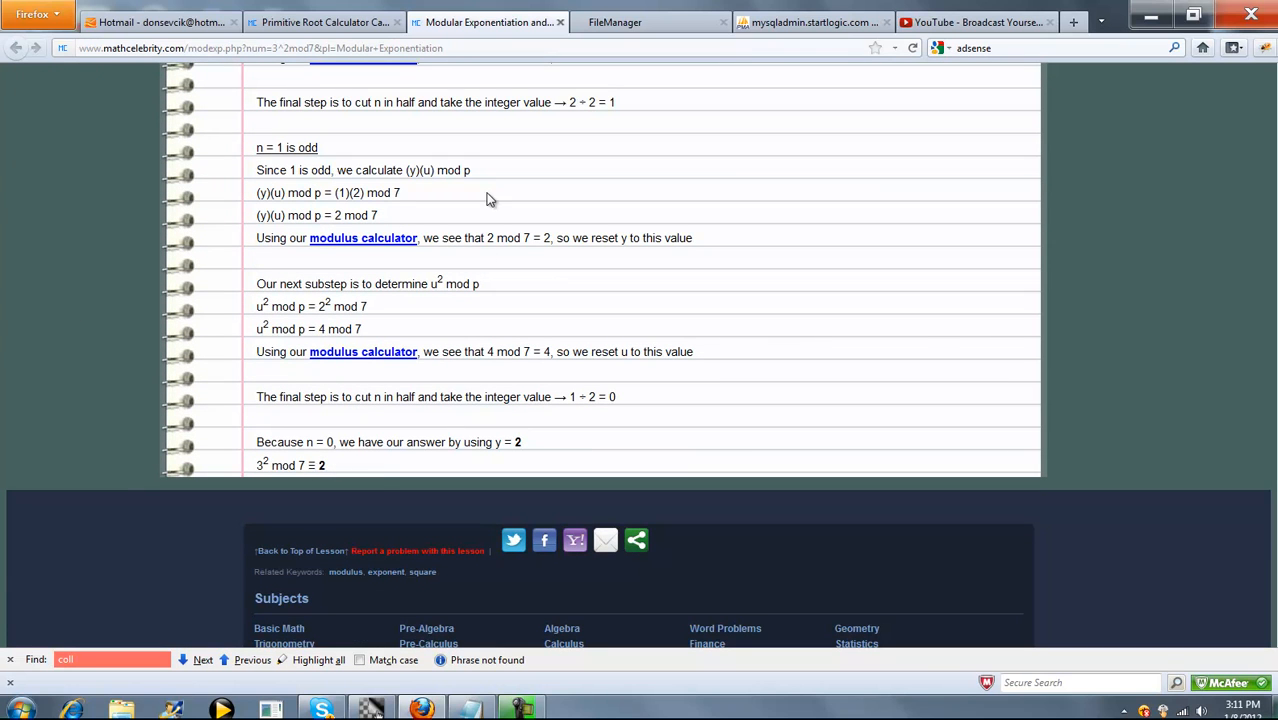
{"action": "mouse_move", "coordinate": [400, 211]}
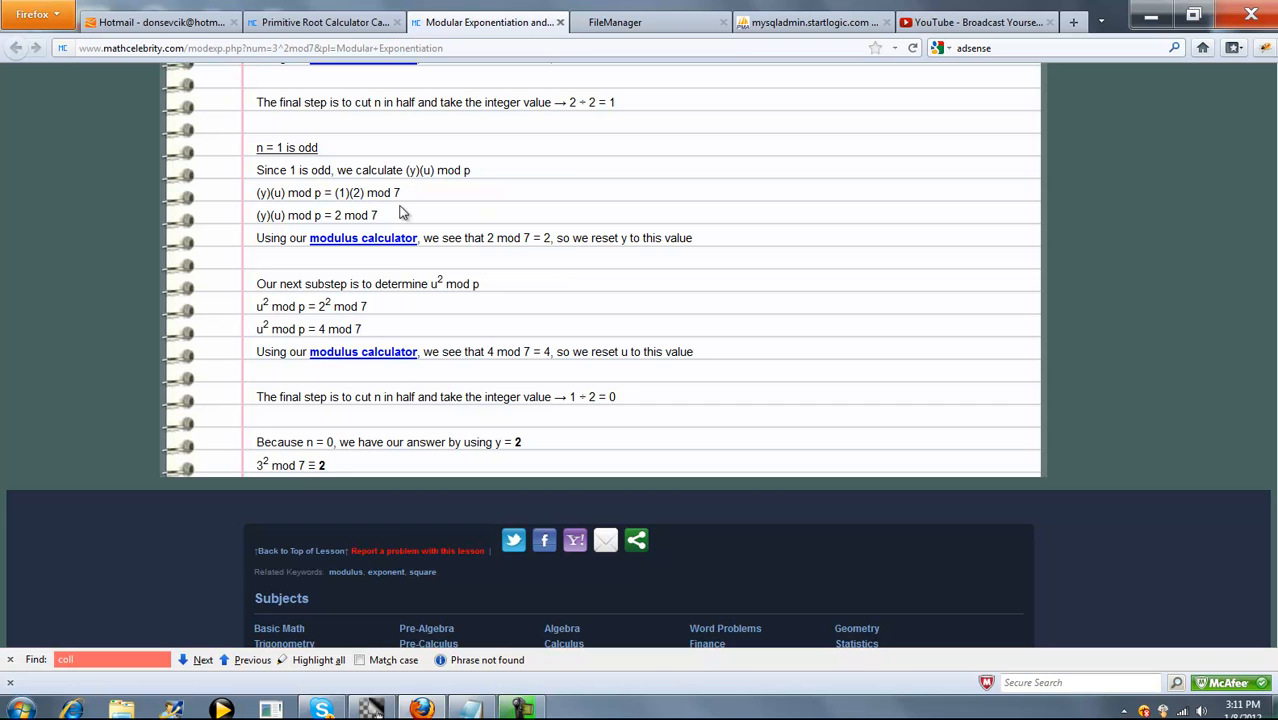
{"action": "mouse_move", "coordinate": [332, 476]}
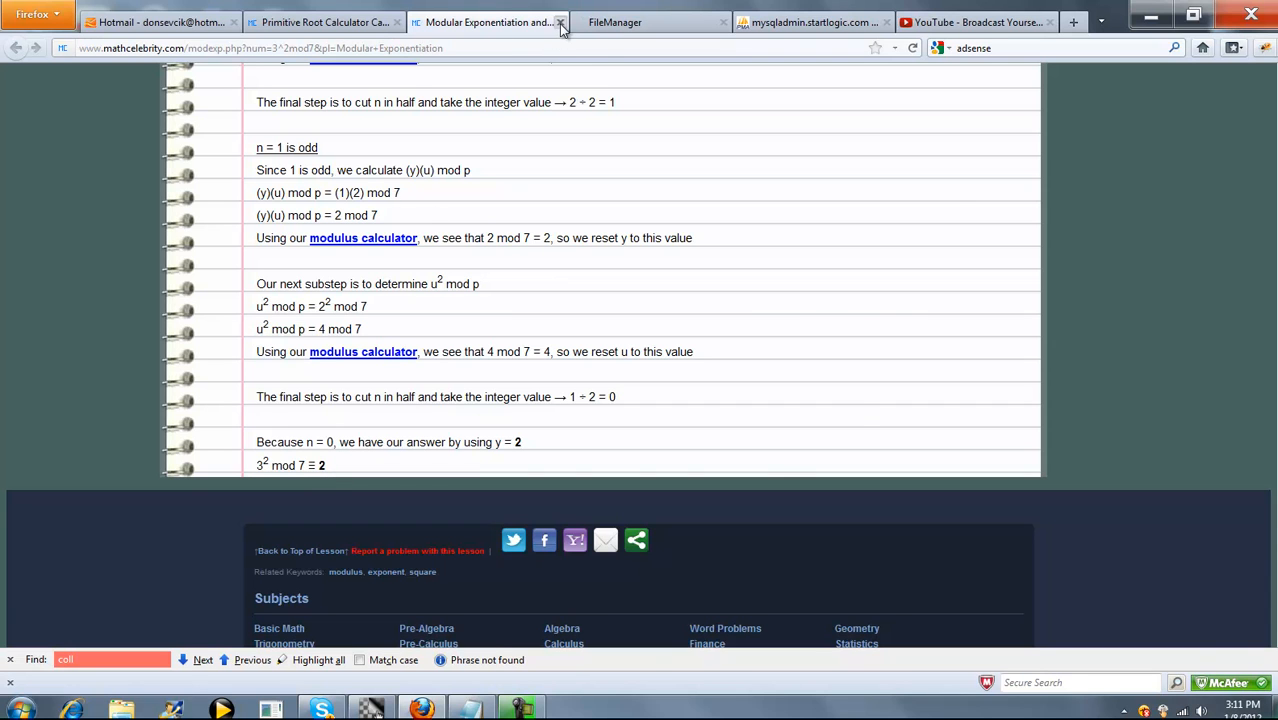
{"action": "left_click", "coordinate": [562, 22]}
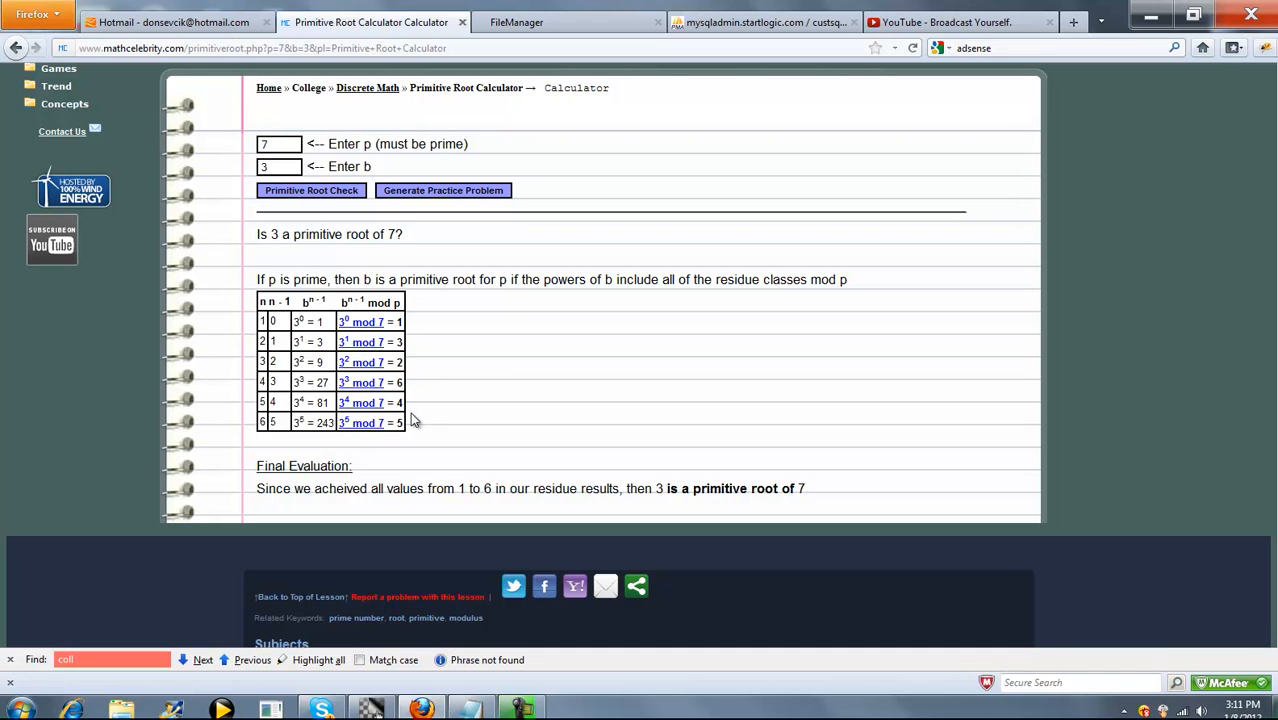
{"action": "mouse_move", "coordinate": [365, 513]}
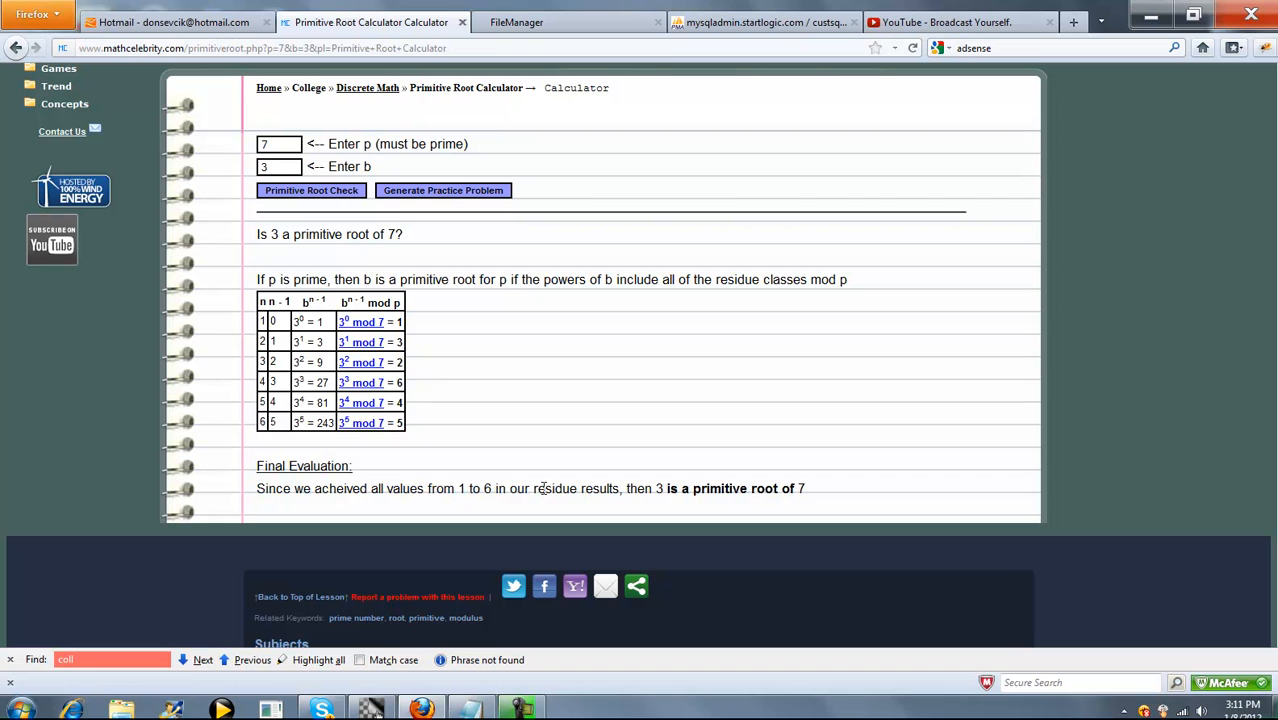
{"action": "mouse_move", "coordinate": [640, 350]}
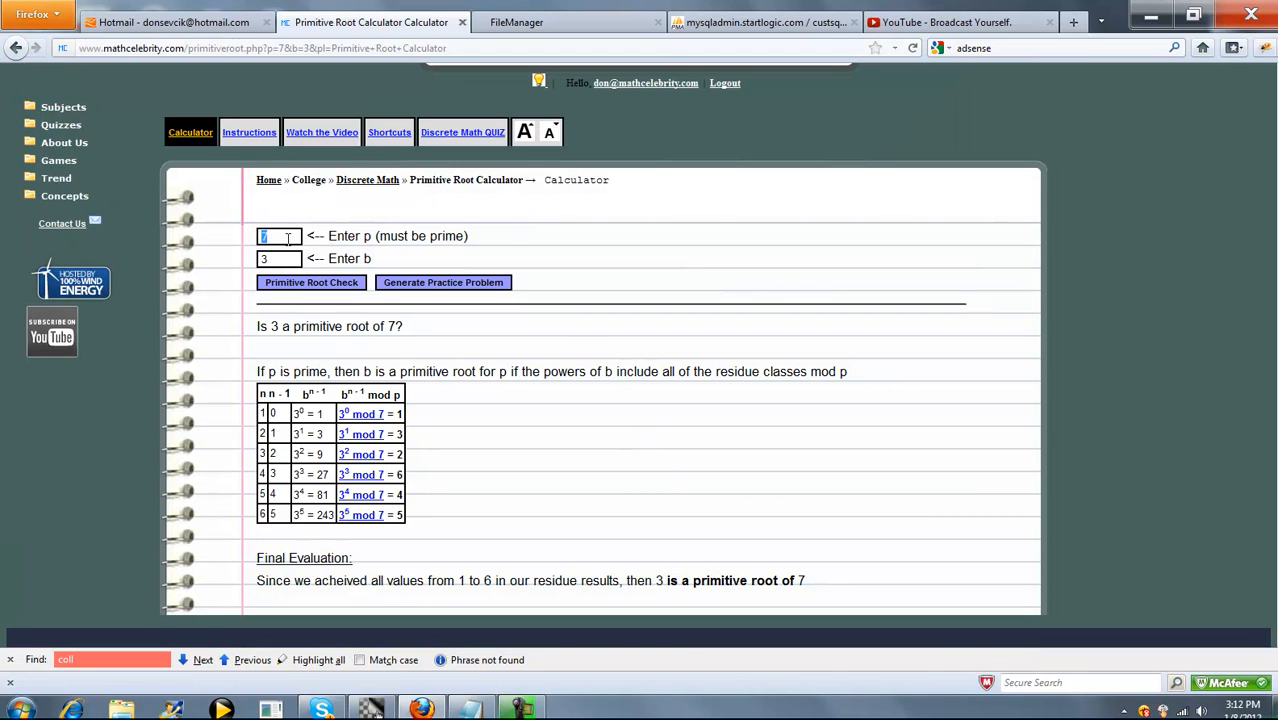
Check b = 5 against p = 21, which is rejected as non-prime, then rerun with p = 23
{"action": "type", "text": "21"}
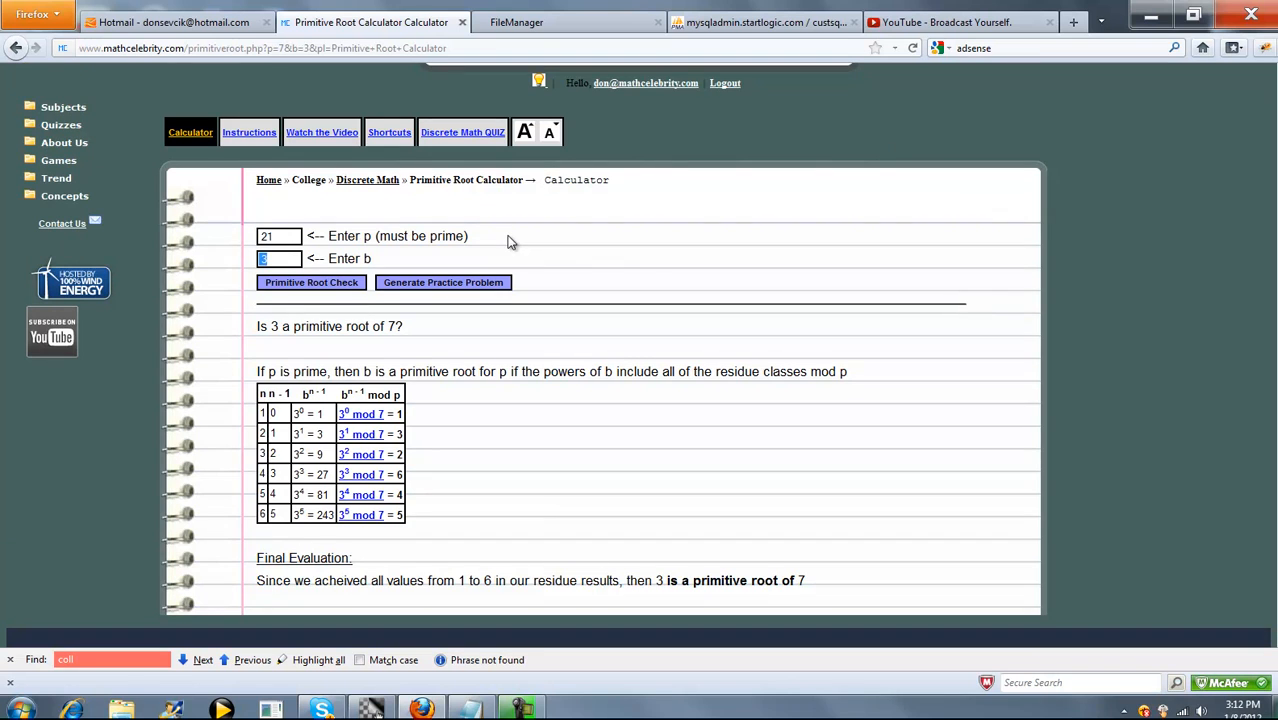
{"action": "left_click", "coordinate": [311, 282]}
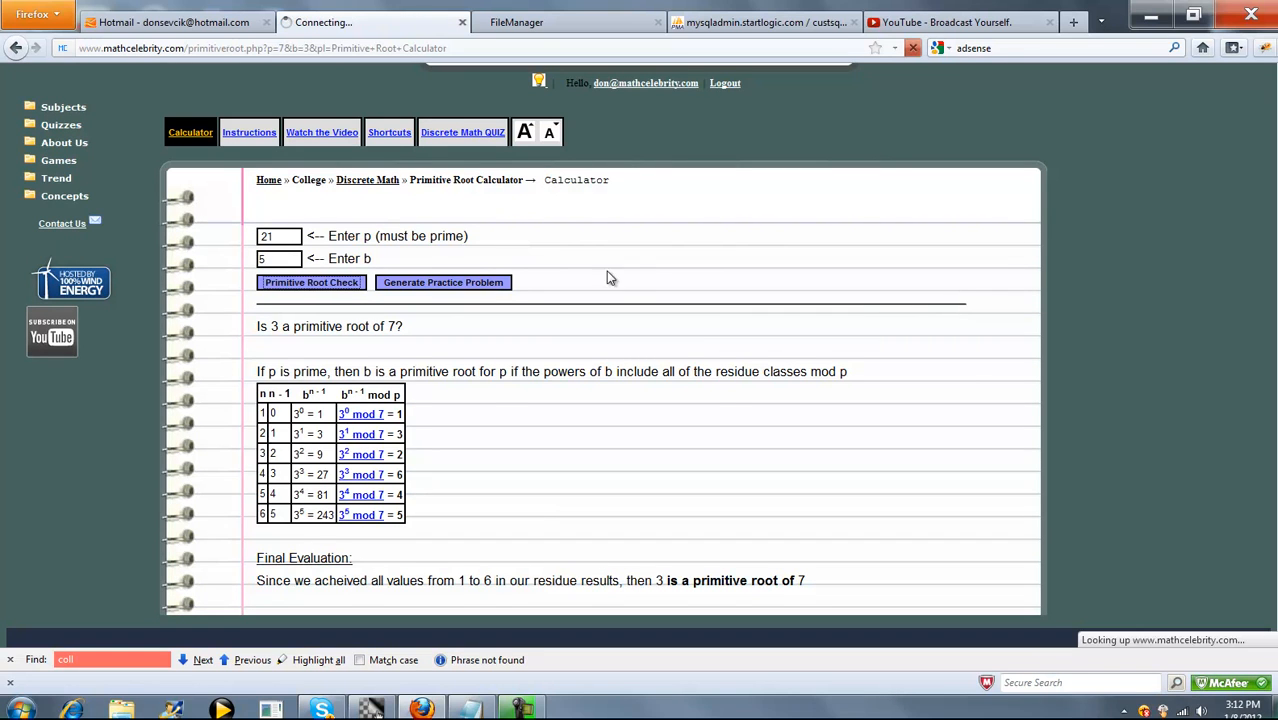
{"action": "left_click", "coordinate": [311, 282]}
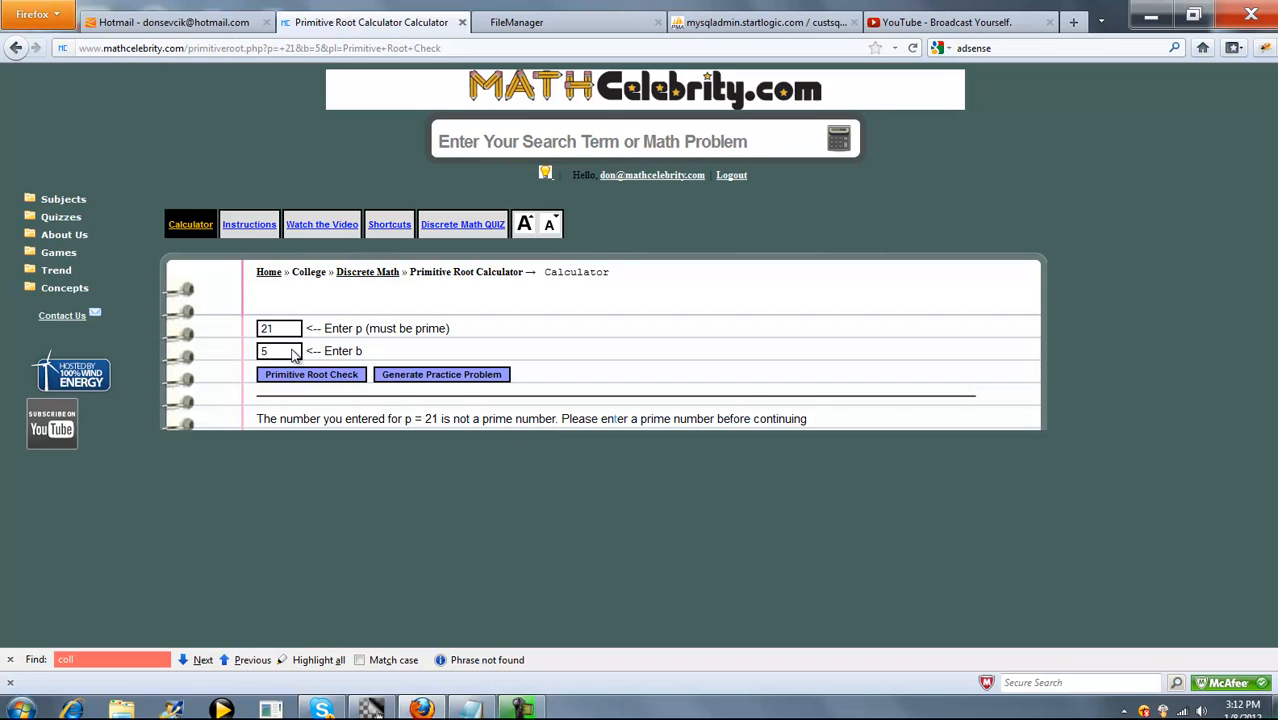
{"action": "type", "text": "23"}
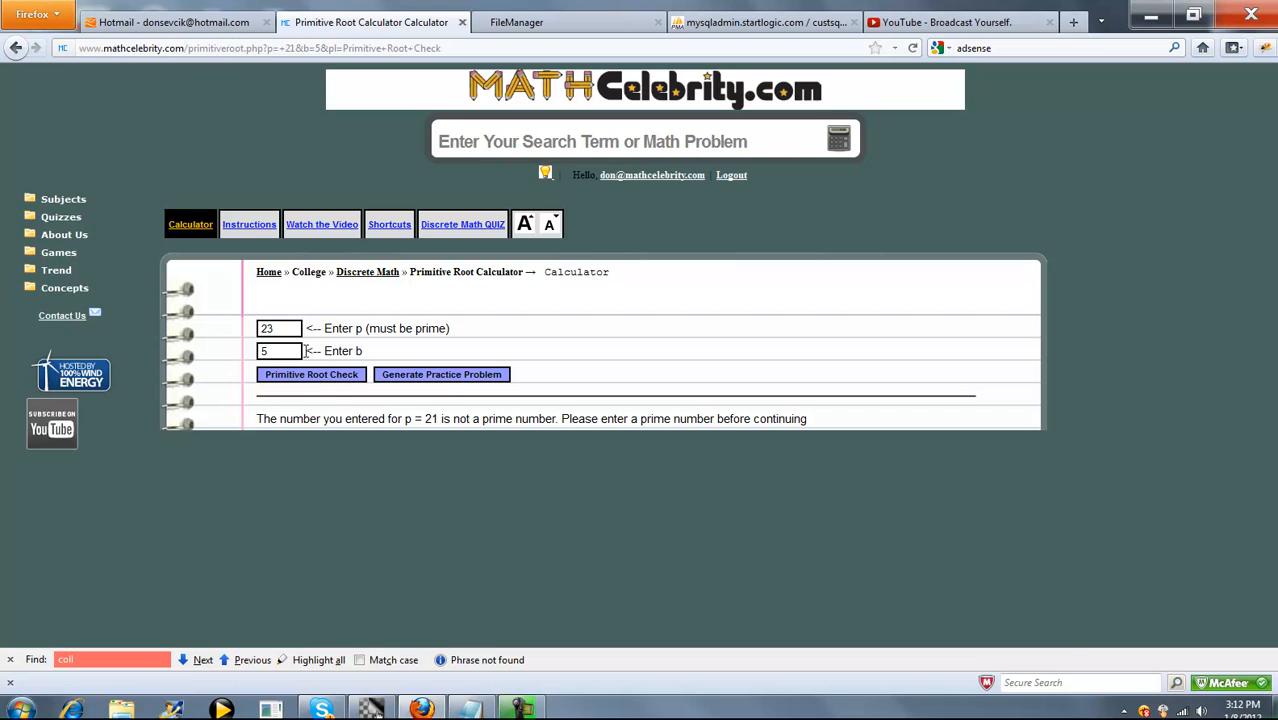
{"action": "left_click", "coordinate": [311, 374]}
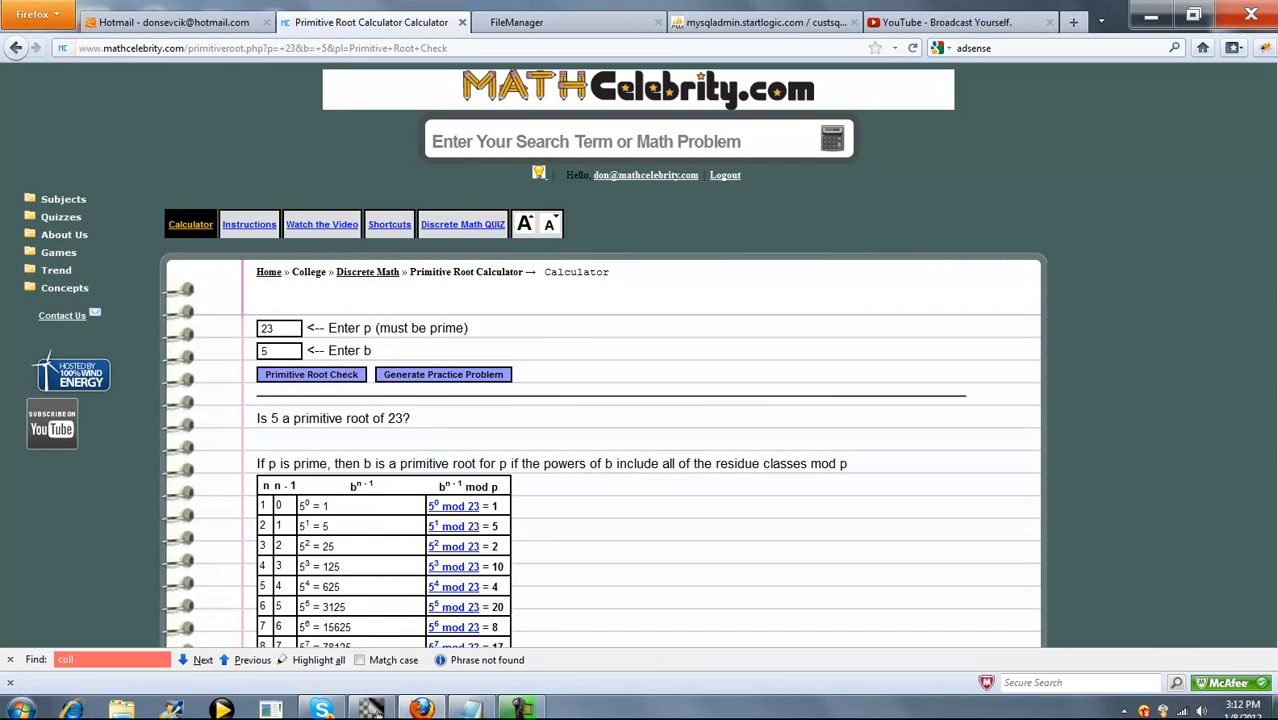
Scroll the 22-row residue table for 5 mod 23 to its verdict
{"action": "scroll", "scroll_direction": "down", "scroll_amount": 3}
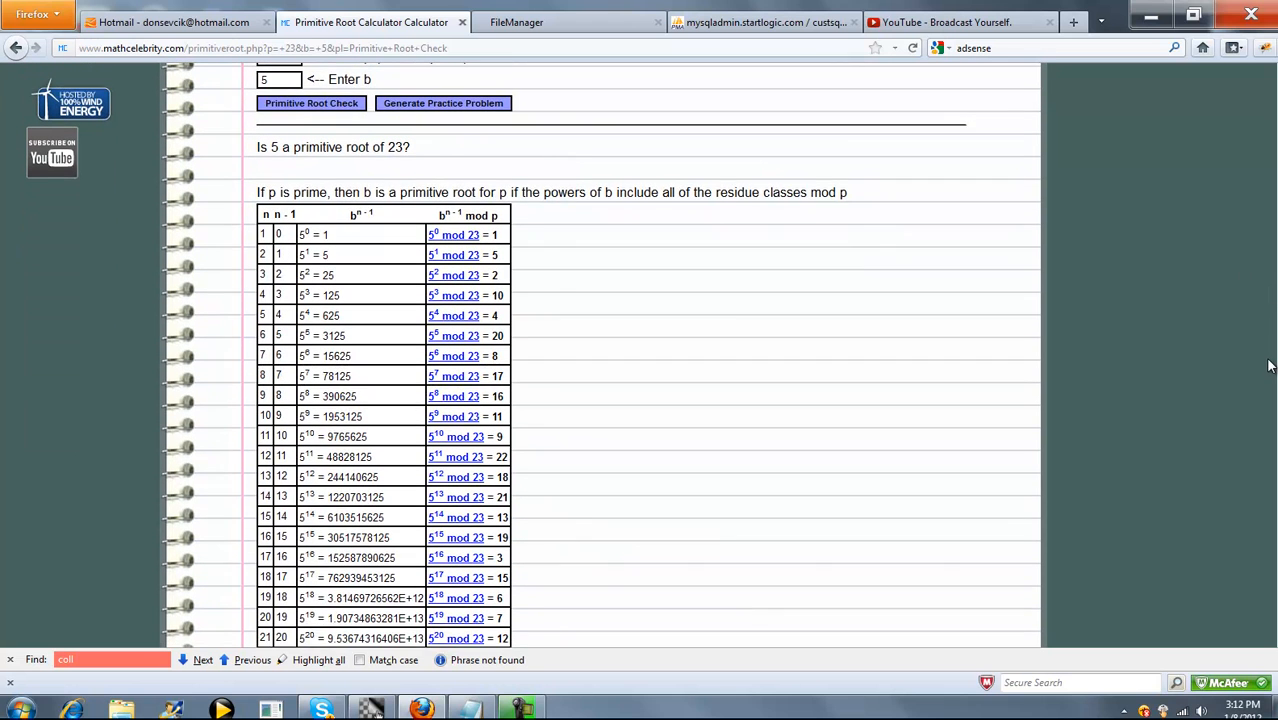
{"action": "scroll", "scroll_direction": "down", "scroll_amount": 3}
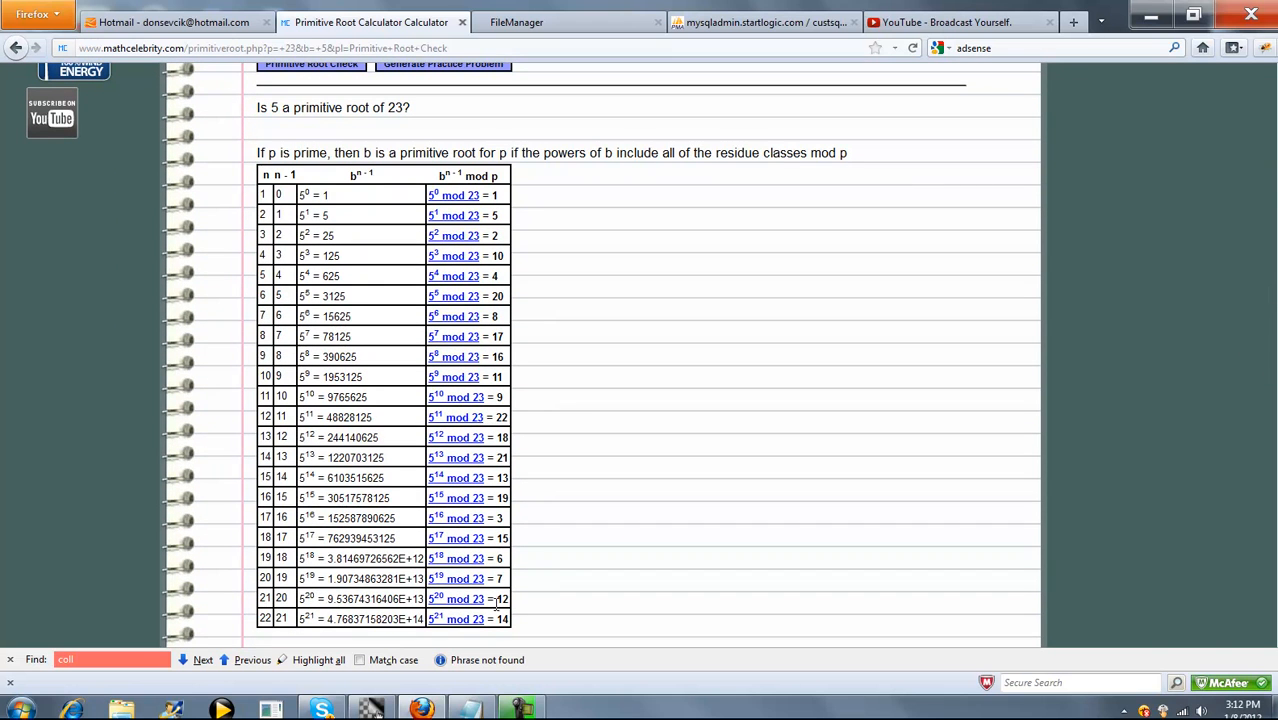
{"action": "mouse_move", "coordinate": [463, 428]}
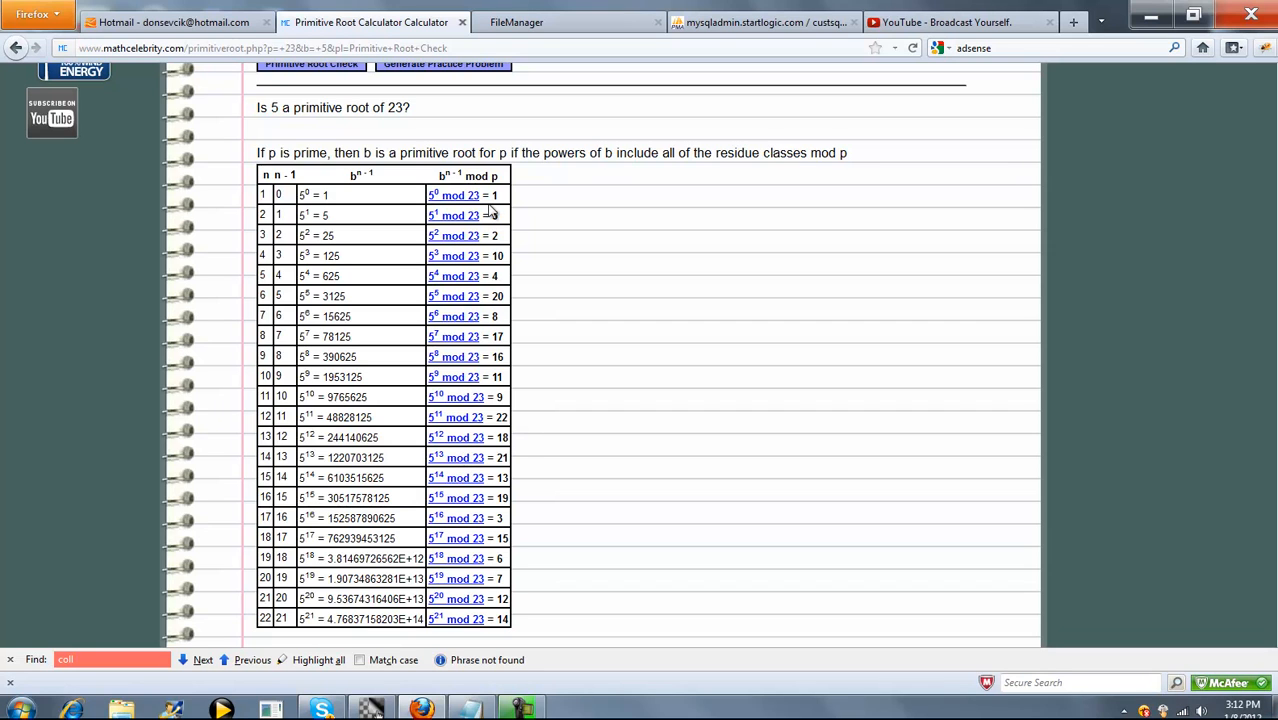
{"action": "mouse_move", "coordinate": [495, 260]}
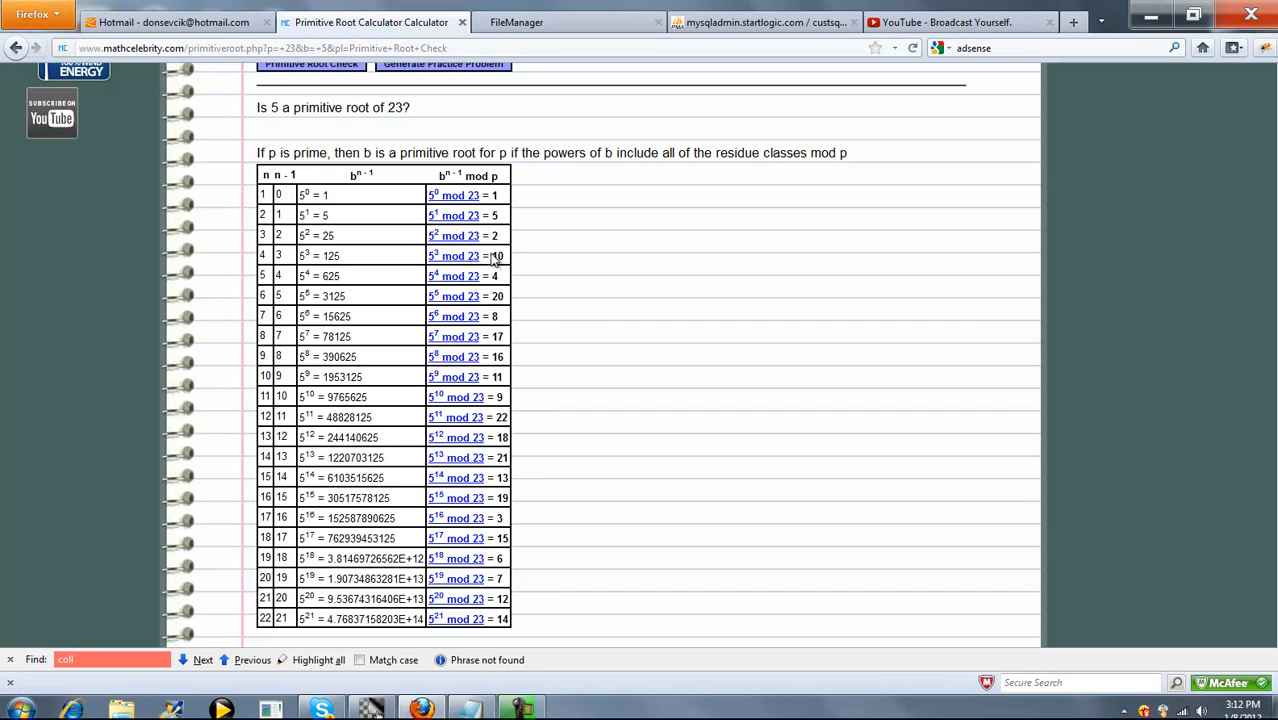
{"action": "scroll", "scroll_direction": "down", "scroll_amount": 3}
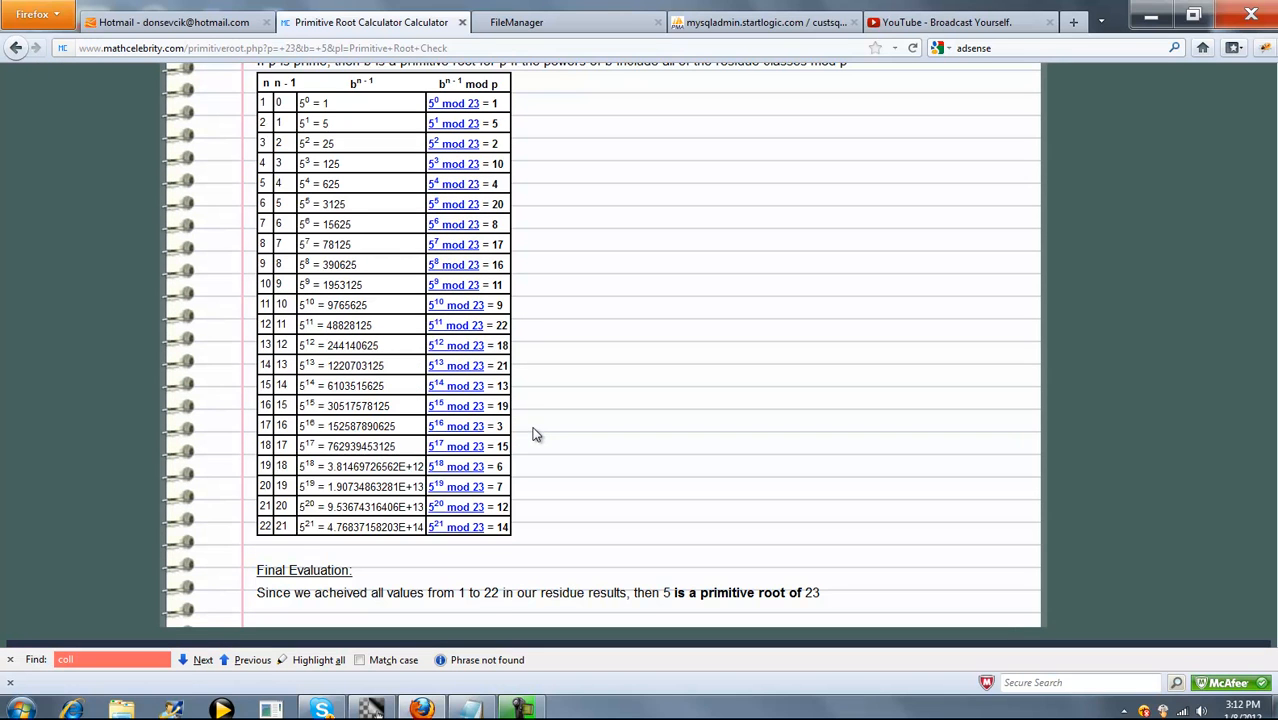
{"action": "mouse_move", "coordinate": [535, 529]}
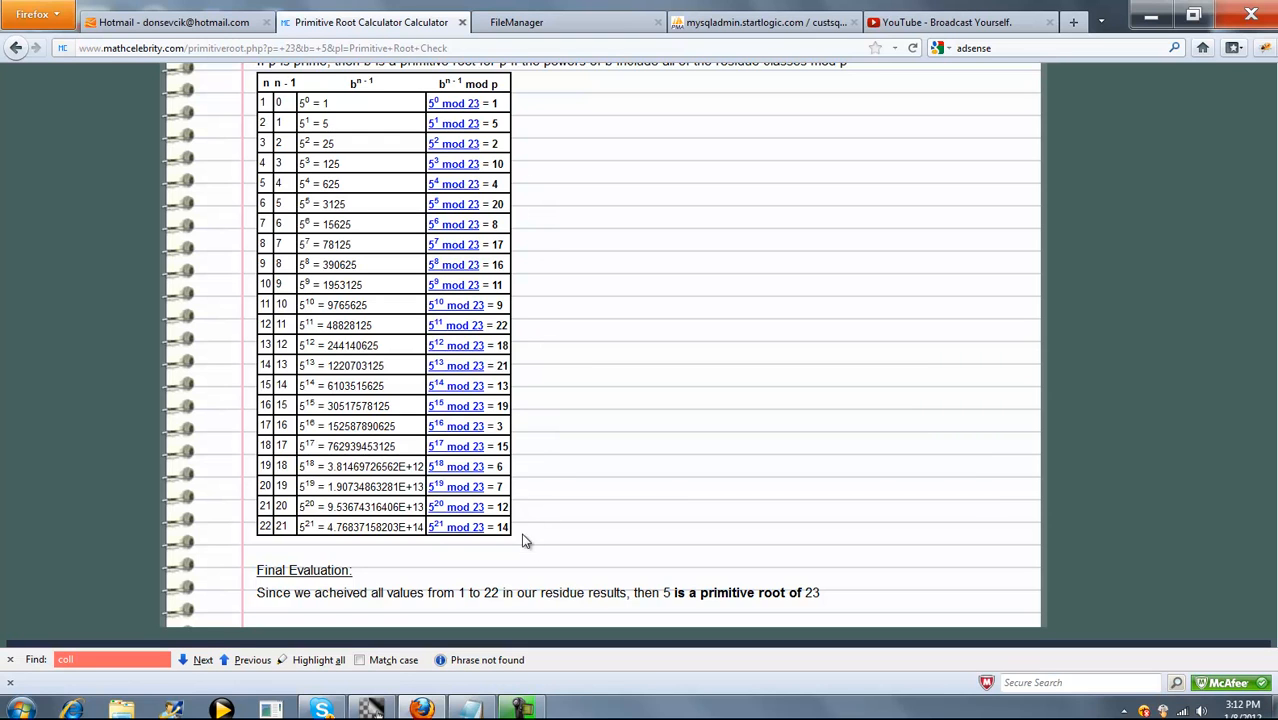
{"action": "mouse_move", "coordinate": [724, 541]}
{"action": "type", "text": "7"}
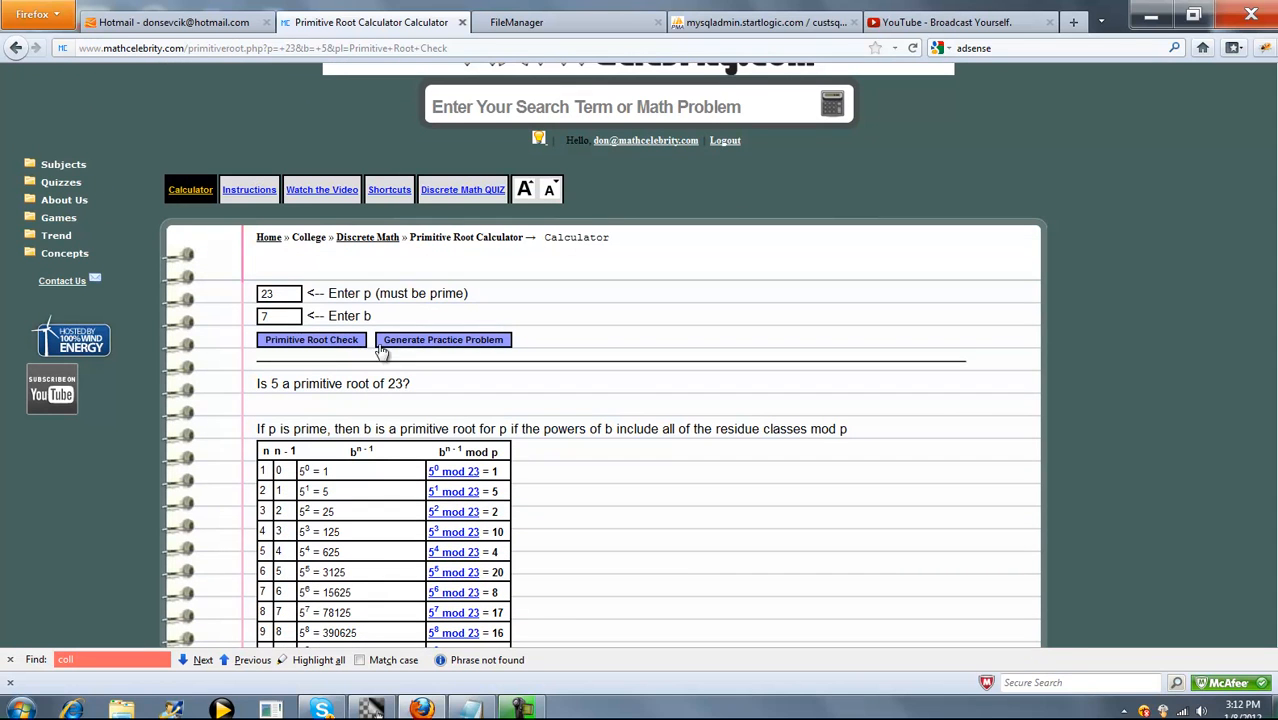
Run the check for b = 7, p = 23 and review its residue table verdict
{"action": "left_click", "coordinate": [311, 339]}
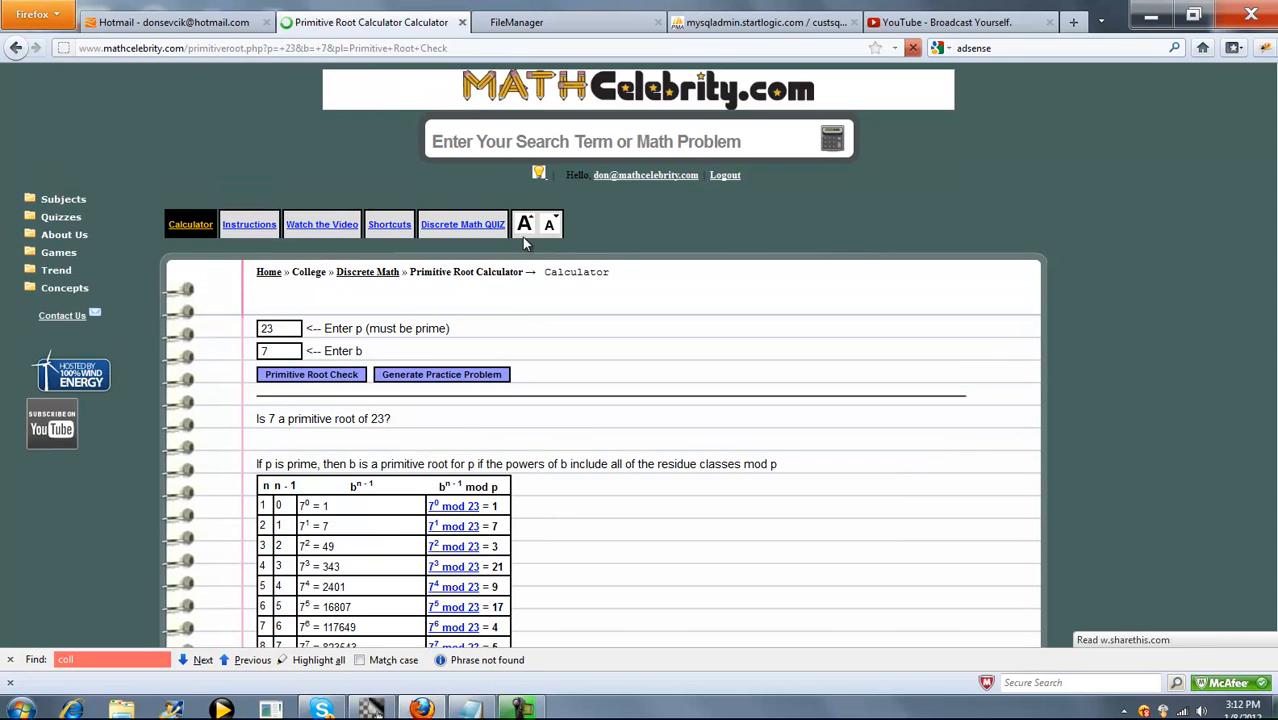
{"action": "scroll", "scroll_direction": "down", "scroll_amount": 3}
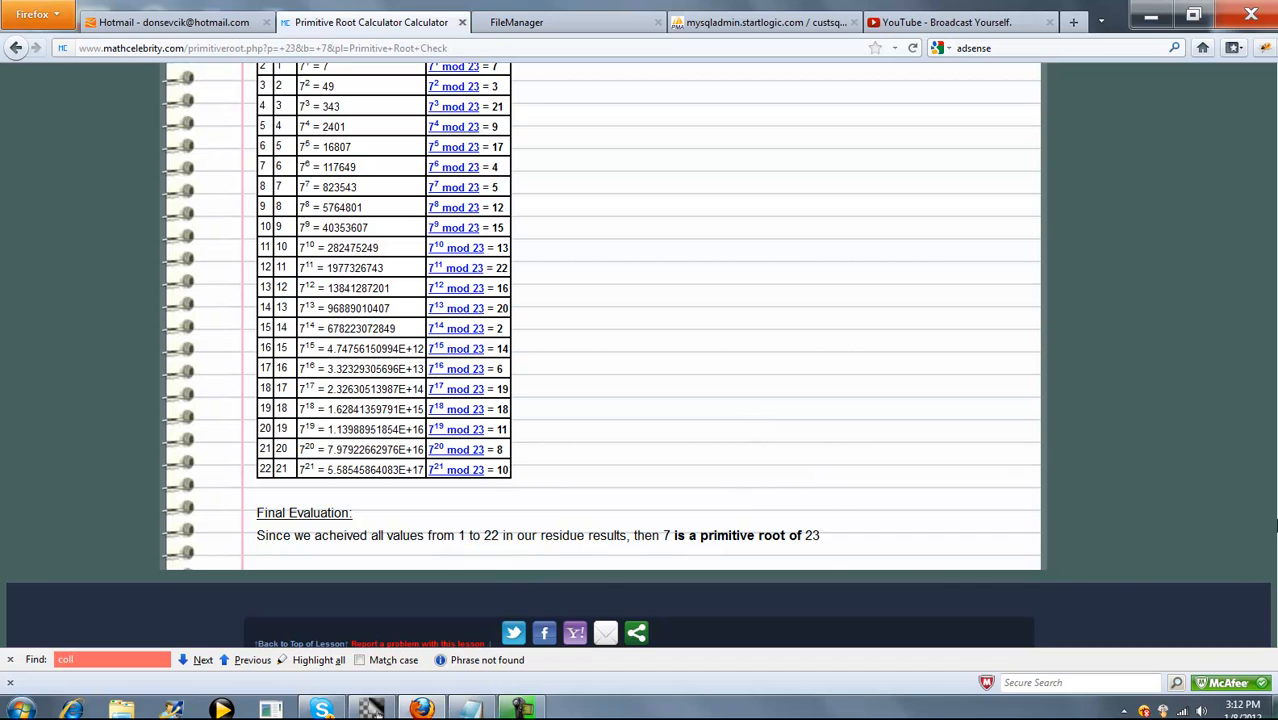
{"action": "mouse_move", "coordinate": [791, 541]}
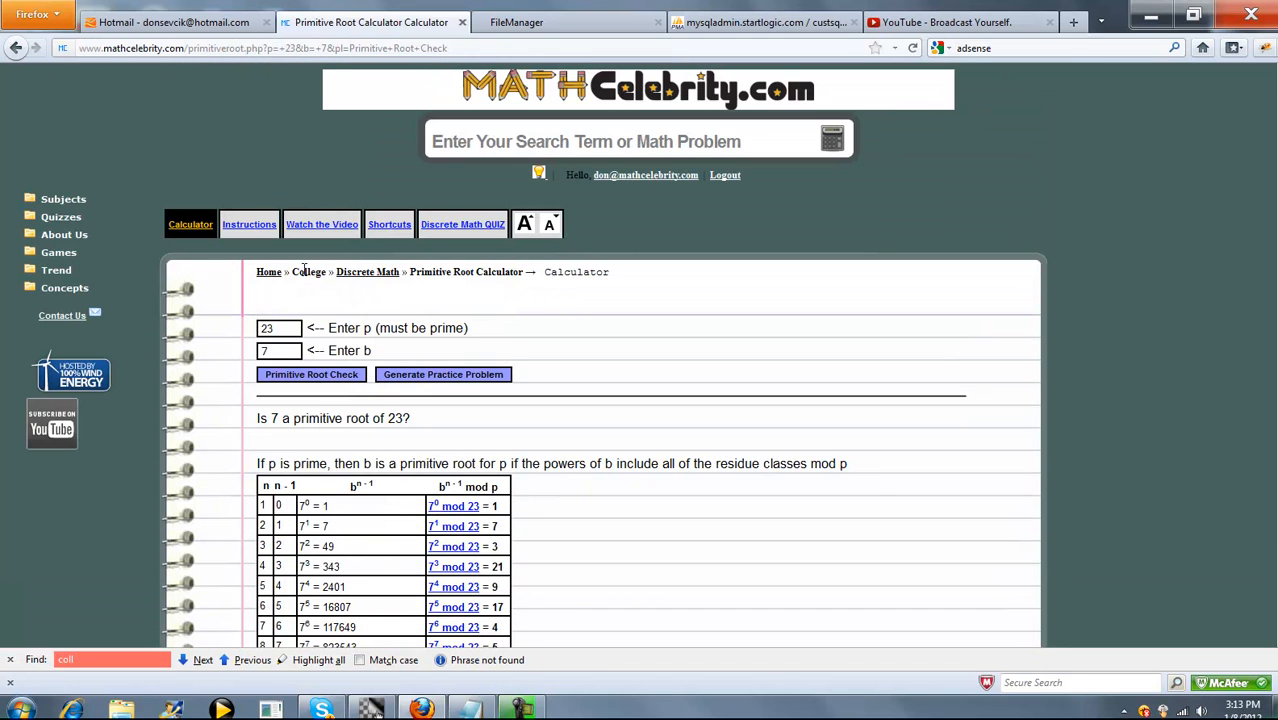
{"action": "left_click", "coordinate": [389, 224]}
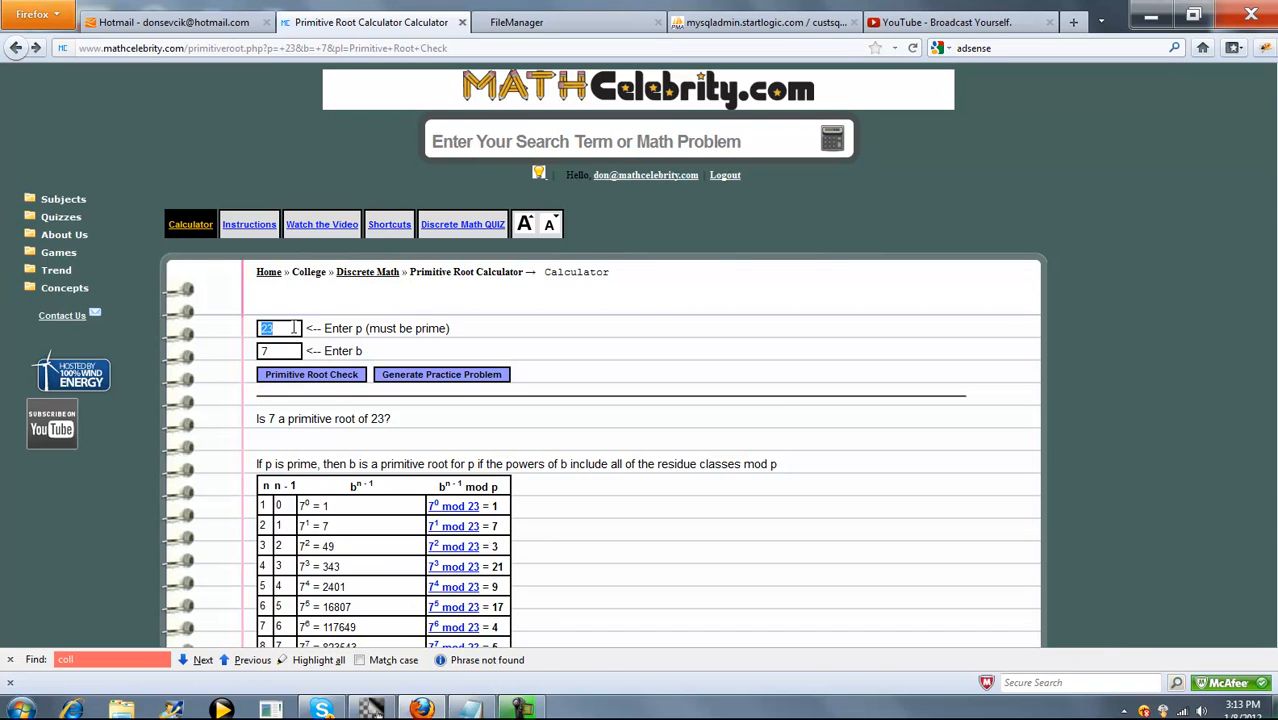
Set p to 47, run the check, and scroll to the verdict
{"action": "type", "text": "47"}
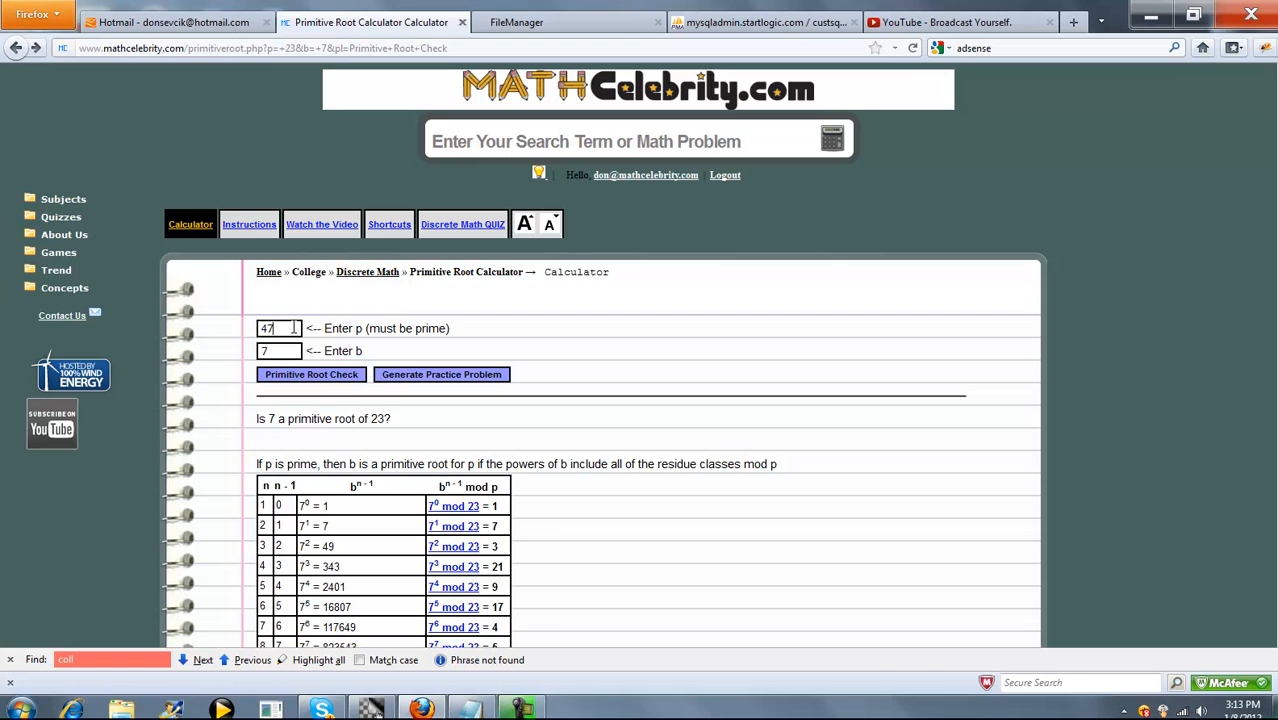
{"action": "left_click", "coordinate": [311, 374]}
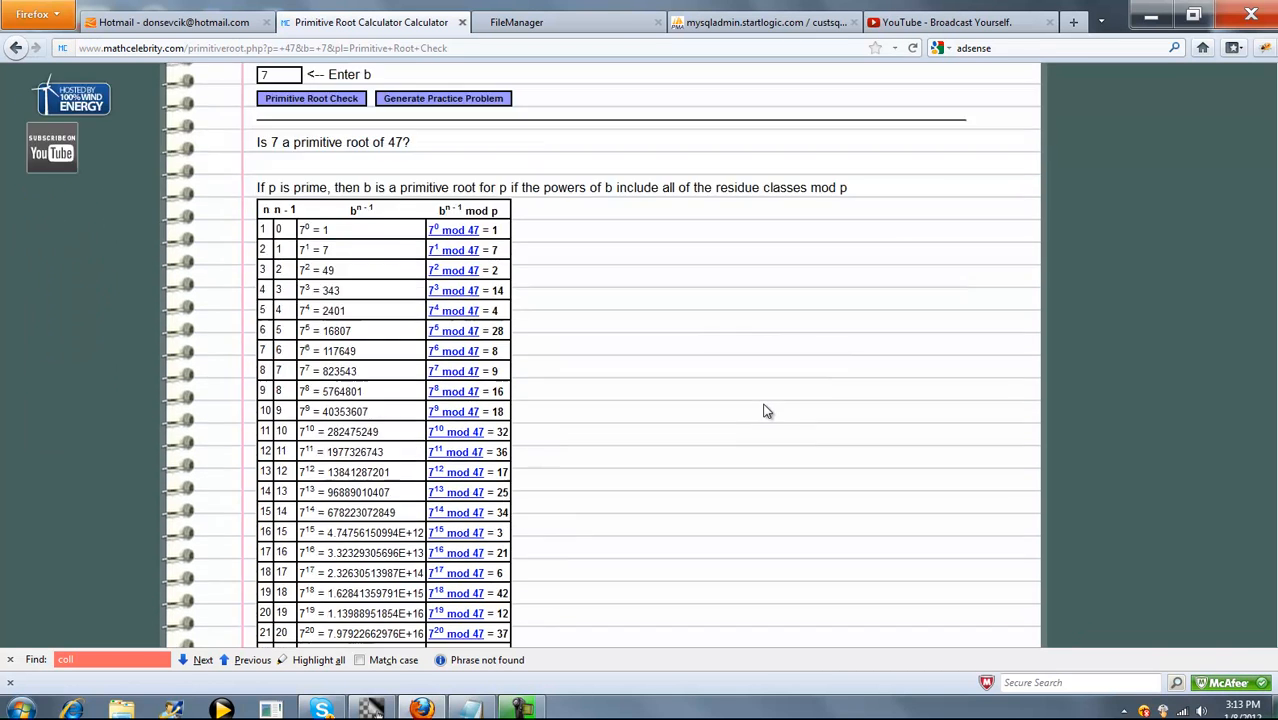
{"action": "scroll", "scroll_direction": "down", "scroll_amount": 3}
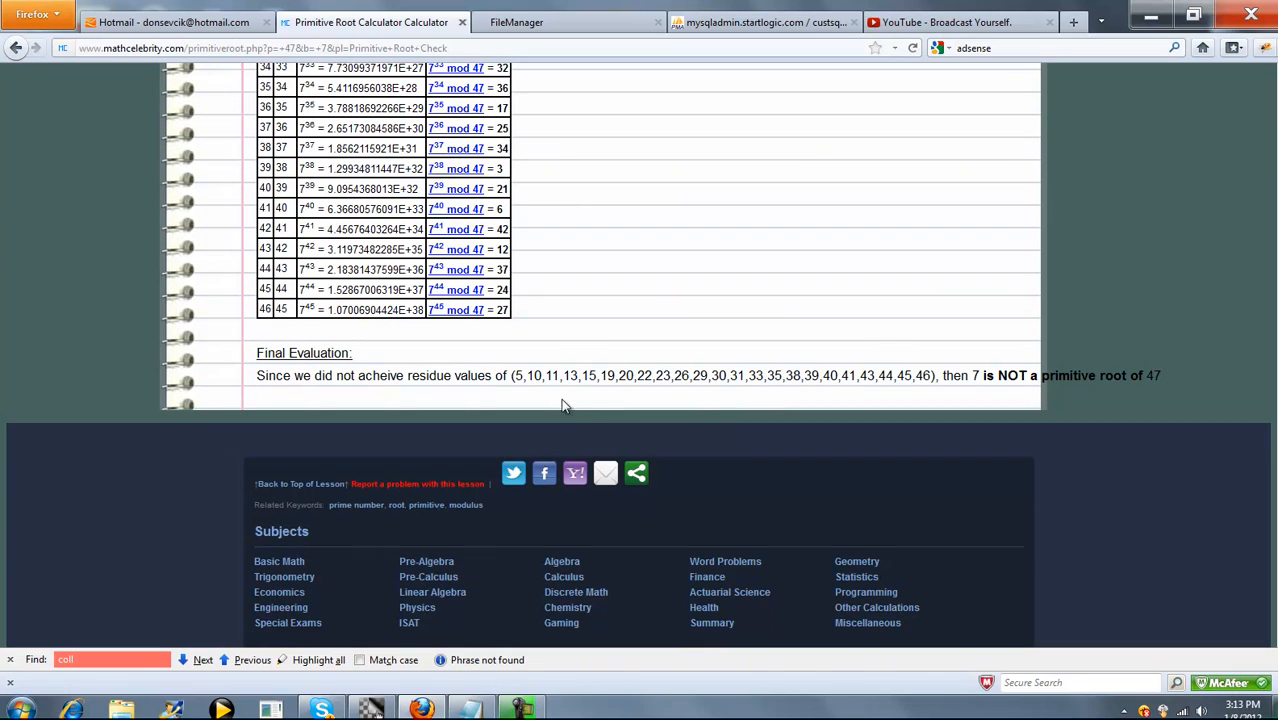
{"action": "mouse_move", "coordinate": [600, 350]}
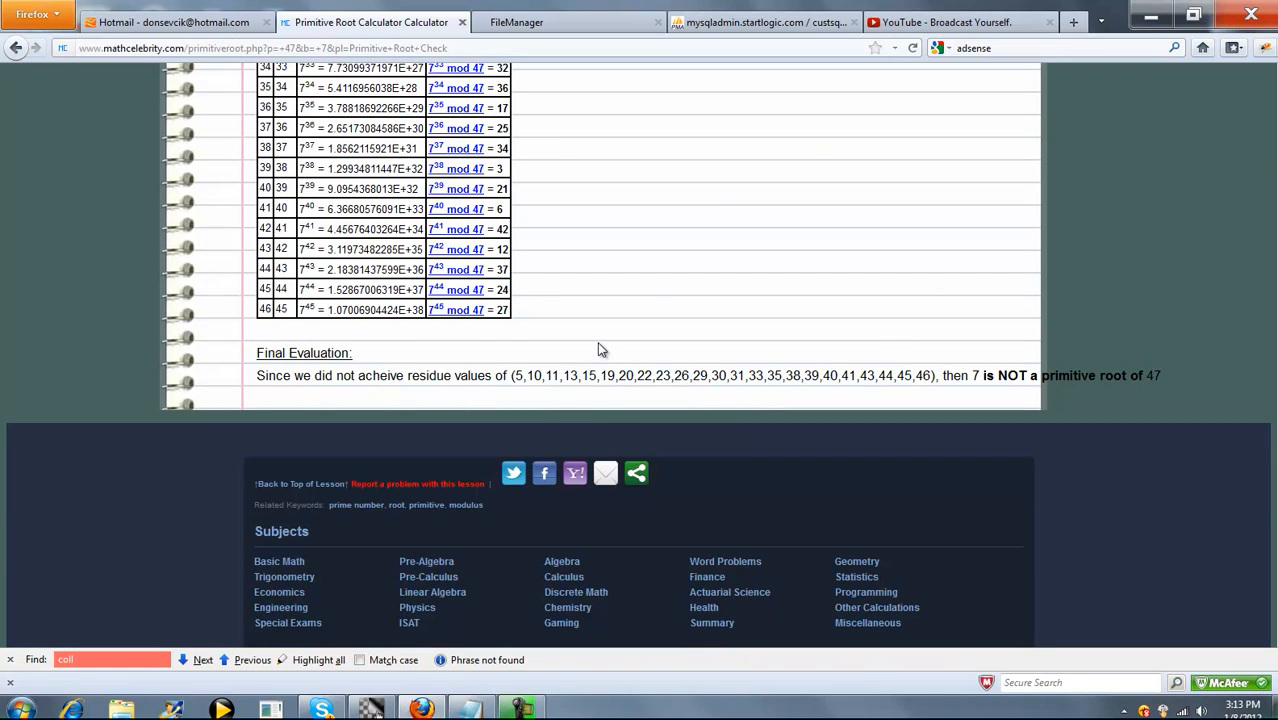
{"action": "scroll", "scroll_direction": "down", "scroll_amount": 3}
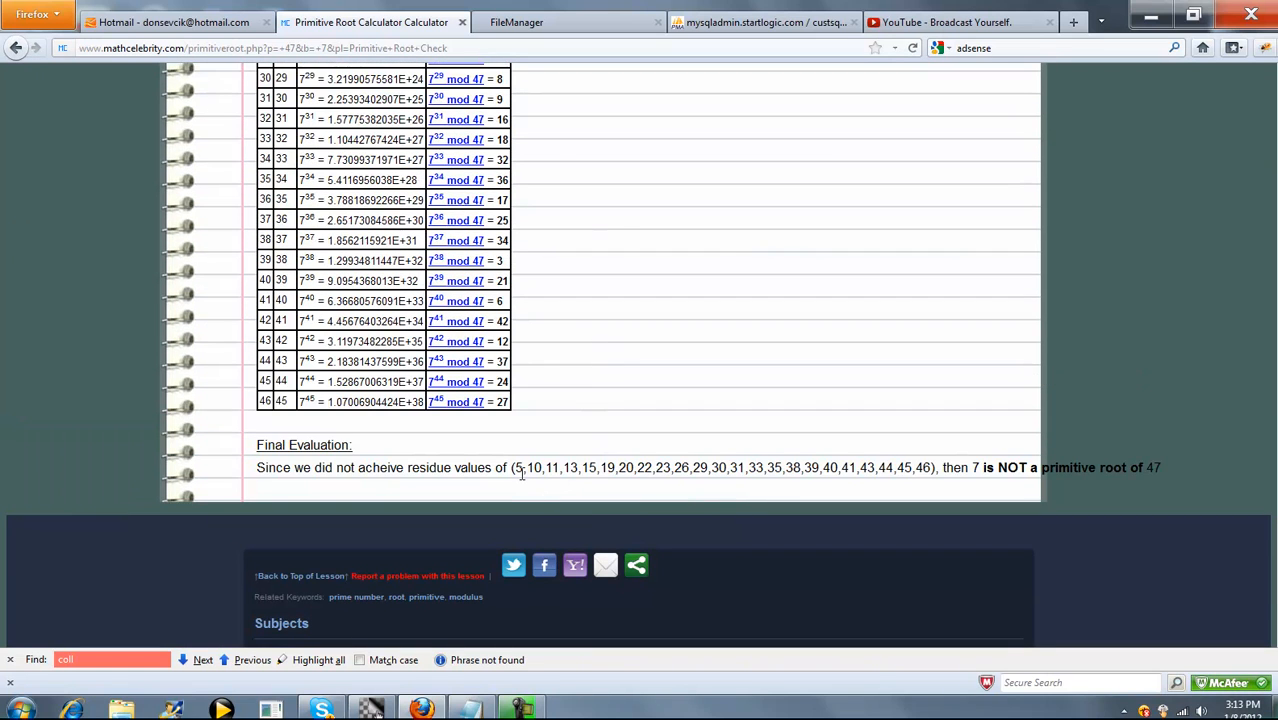
{"action": "mouse_move", "coordinate": [438, 368]}
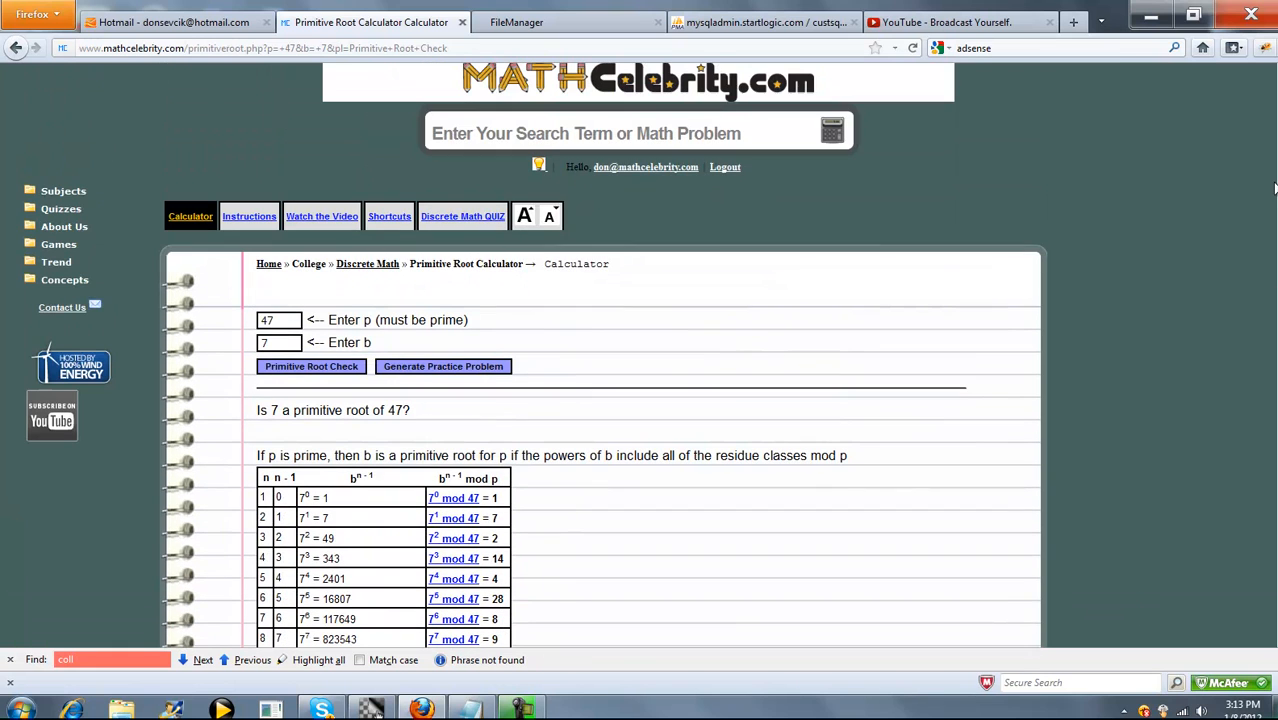
{"action": "mouse_move", "coordinate": [467, 378]}
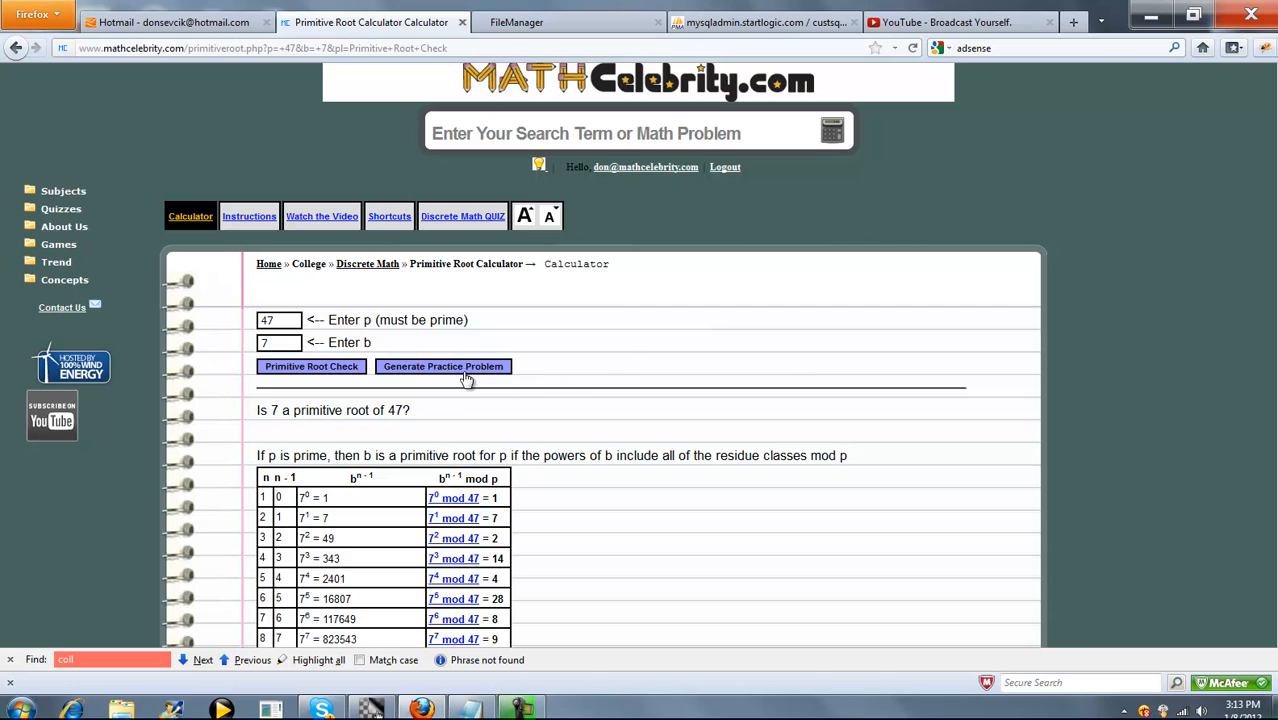
Generate practice problems until 'Is 7 a primitive root of 2011?' appears, then check it
{"action": "left_click", "coordinate": [442, 366]}
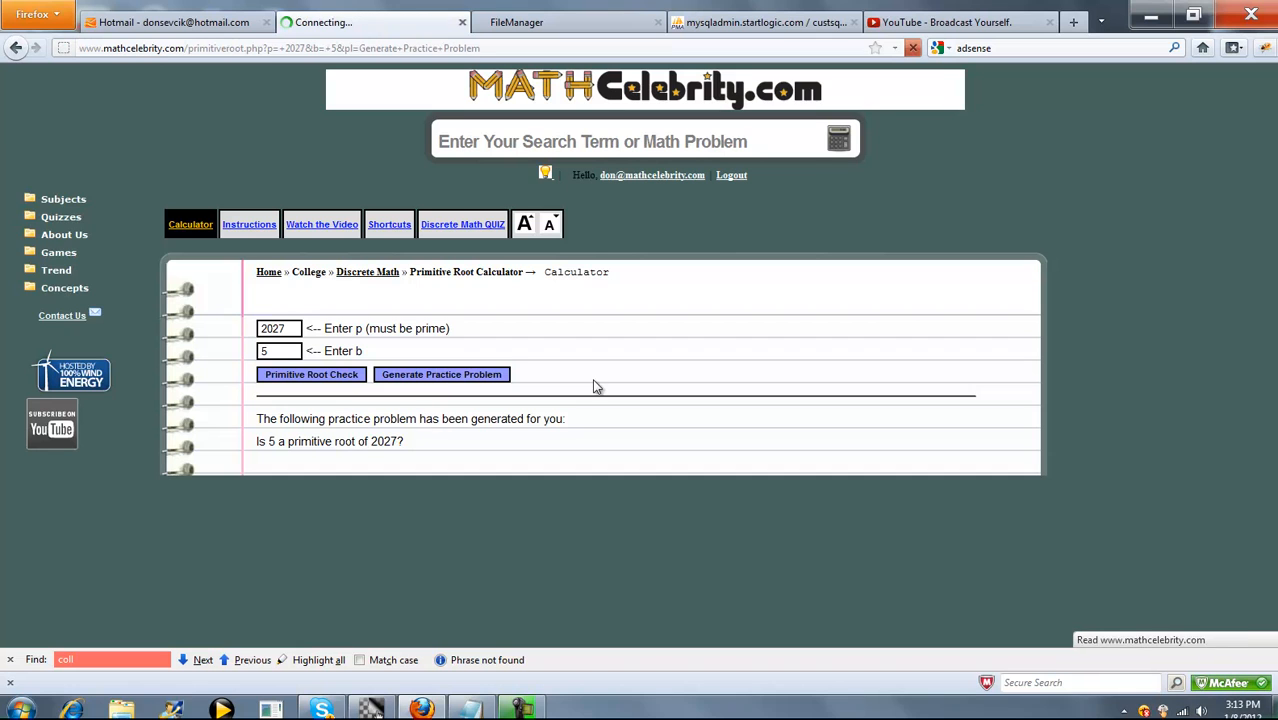
{"action": "left_click", "coordinate": [441, 374]}
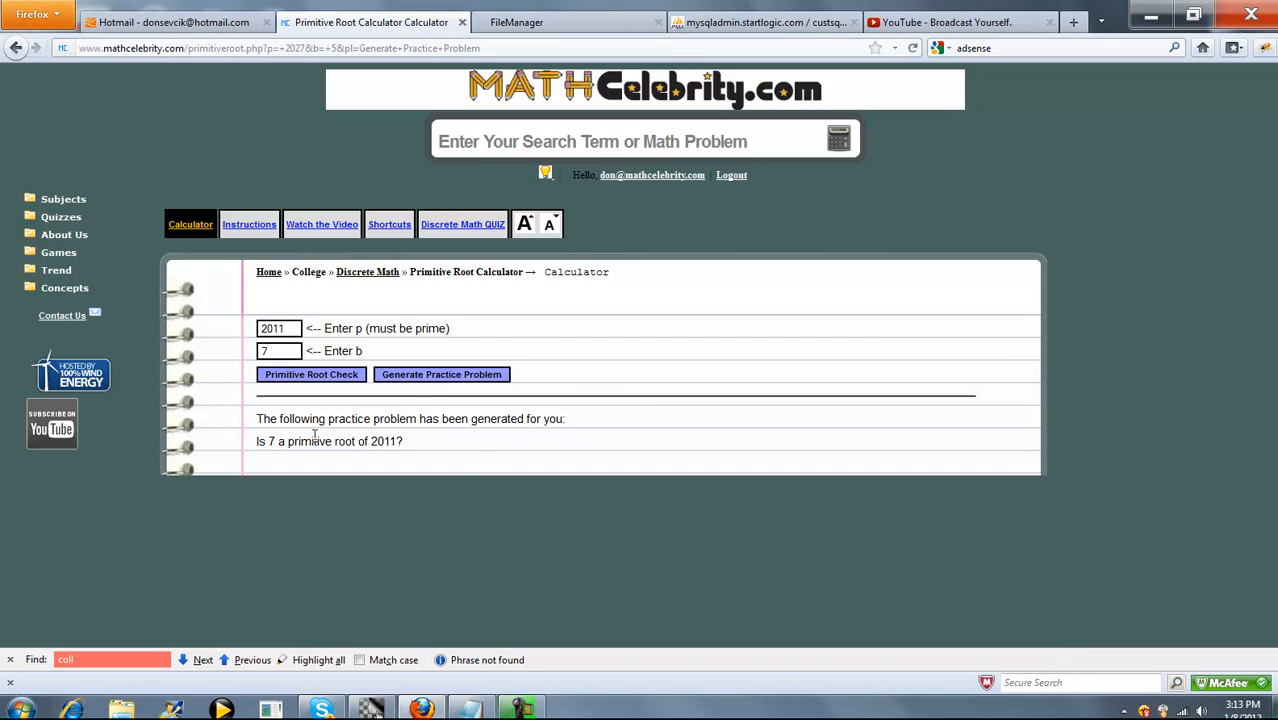
{"action": "left_click", "coordinate": [441, 374]}
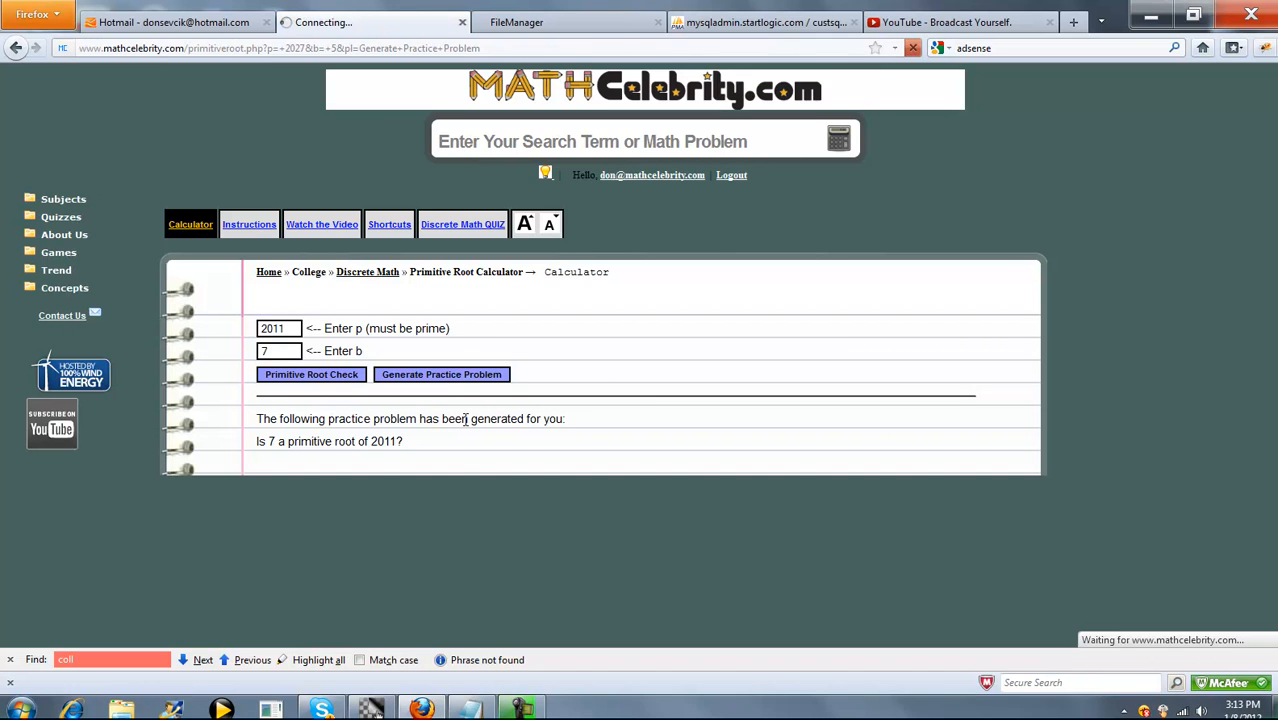
{"action": "left_click", "coordinate": [311, 374]}
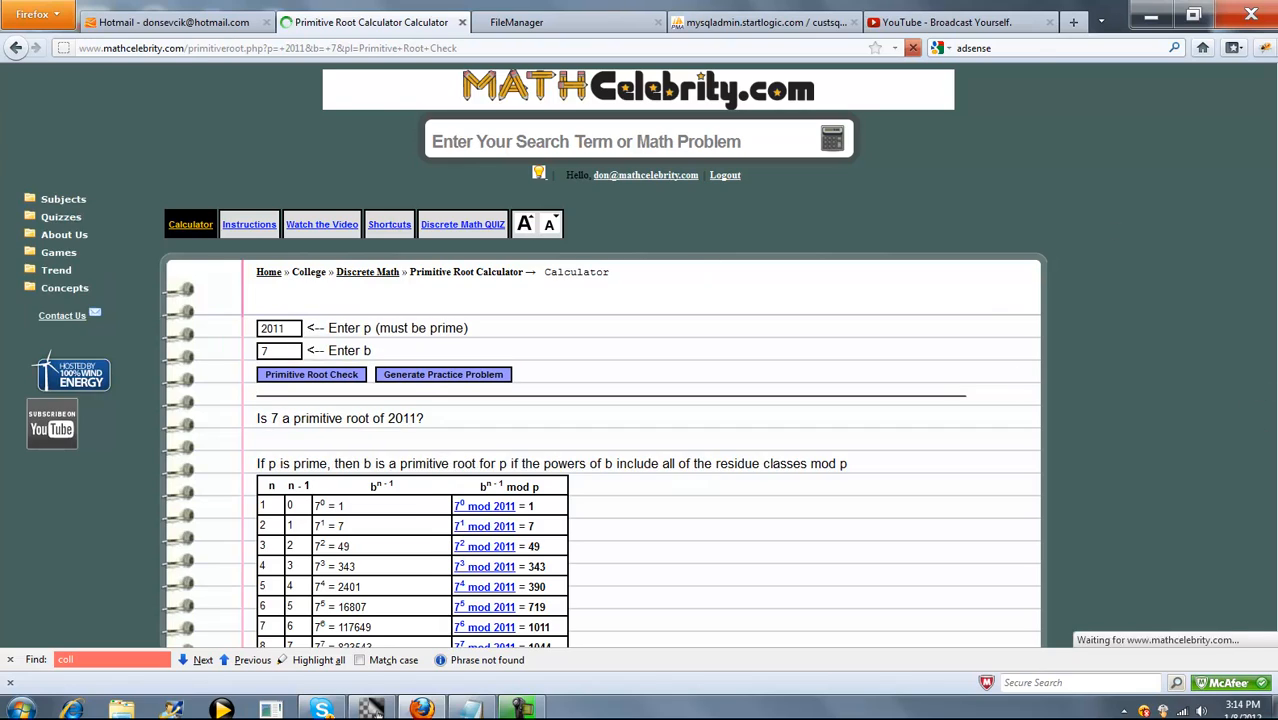
{"action": "scroll", "scroll_direction": "down", "scroll_amount": 3}
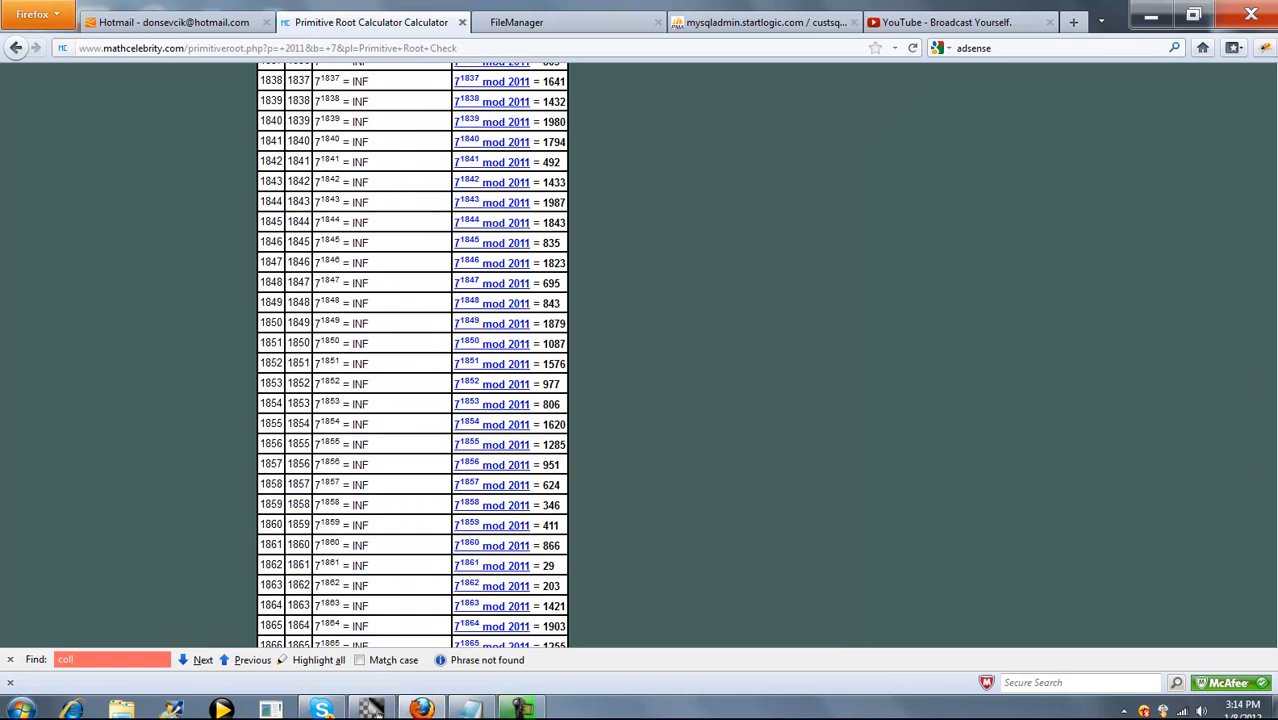
{"action": "scroll", "scroll_direction": "down", "scroll_amount": 3}
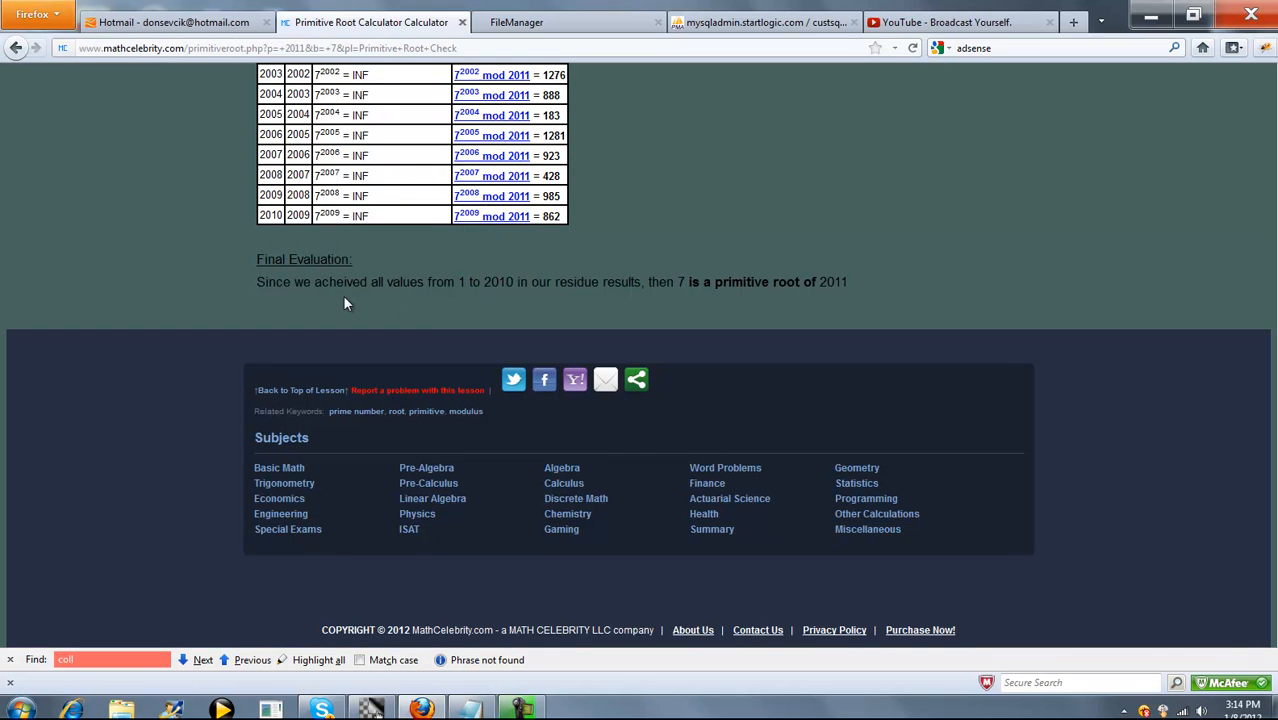
{"action": "left_click_drag", "start_coordinate": [760, 281], "coordinate": [840, 281]}
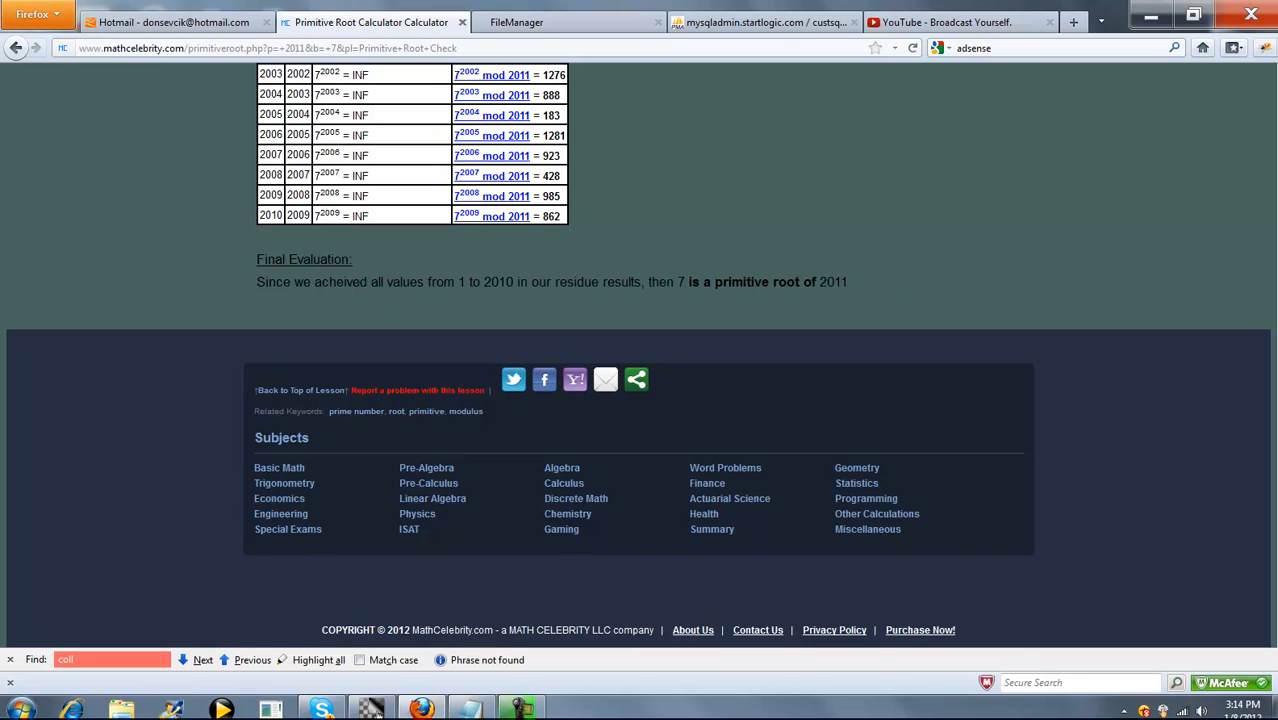
{"action": "scroll", "scroll_direction": "down", "scroll_amount": 3}
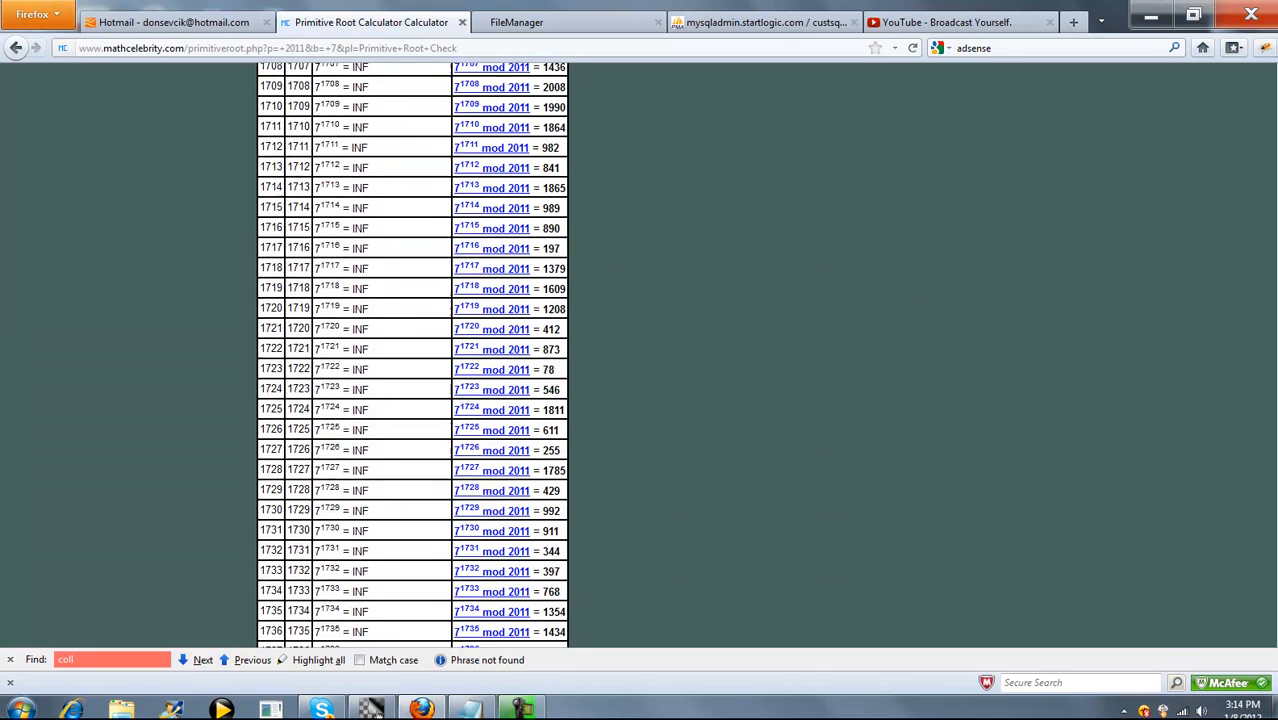
{"action": "scroll", "scroll_direction": "up", "scroll_amount": 3}
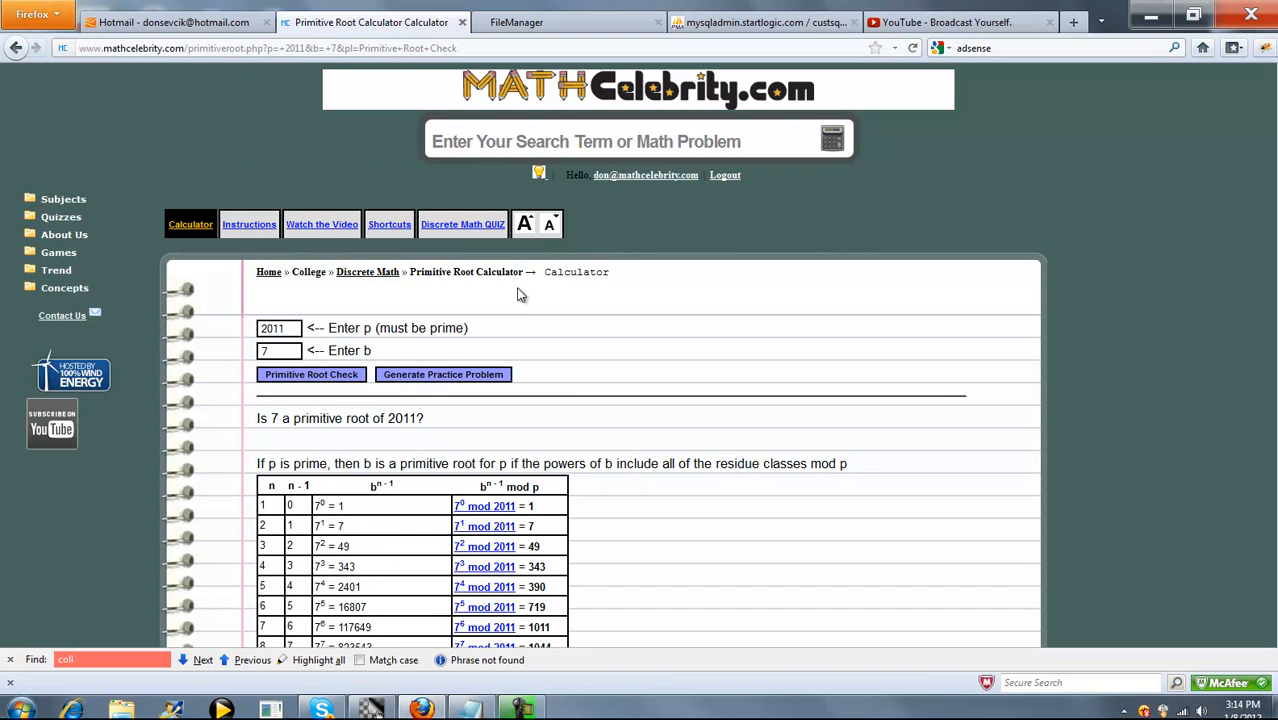
{"action": "mouse_move", "coordinate": [700, 340]}
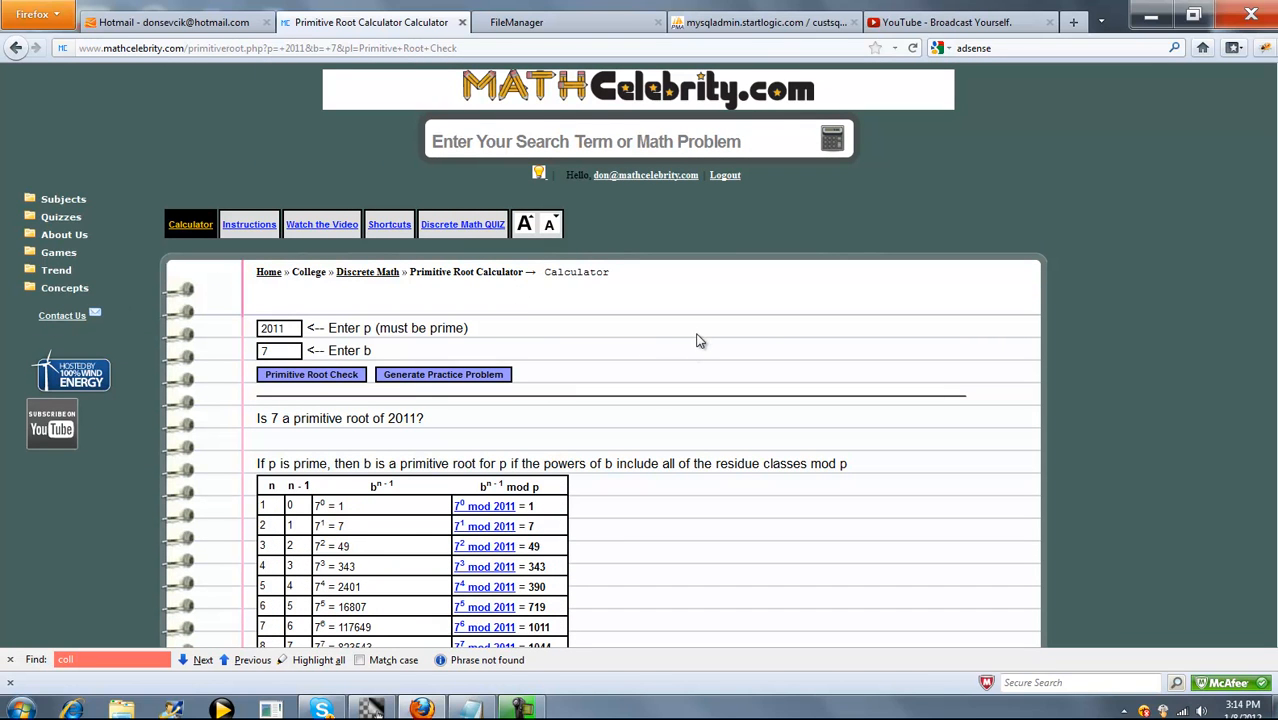